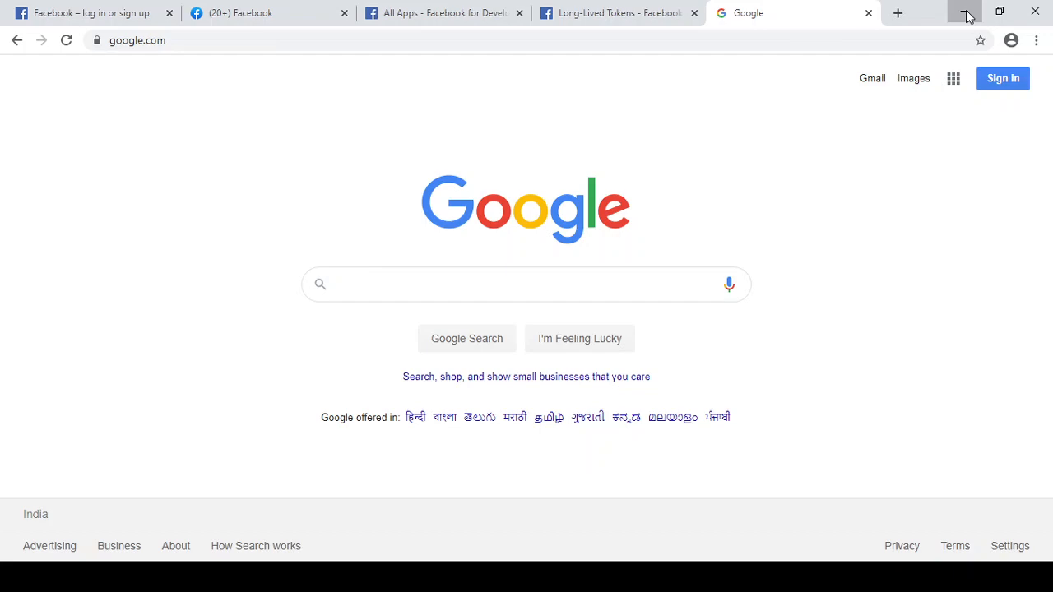
pyautogui.moveTo(74, 13)
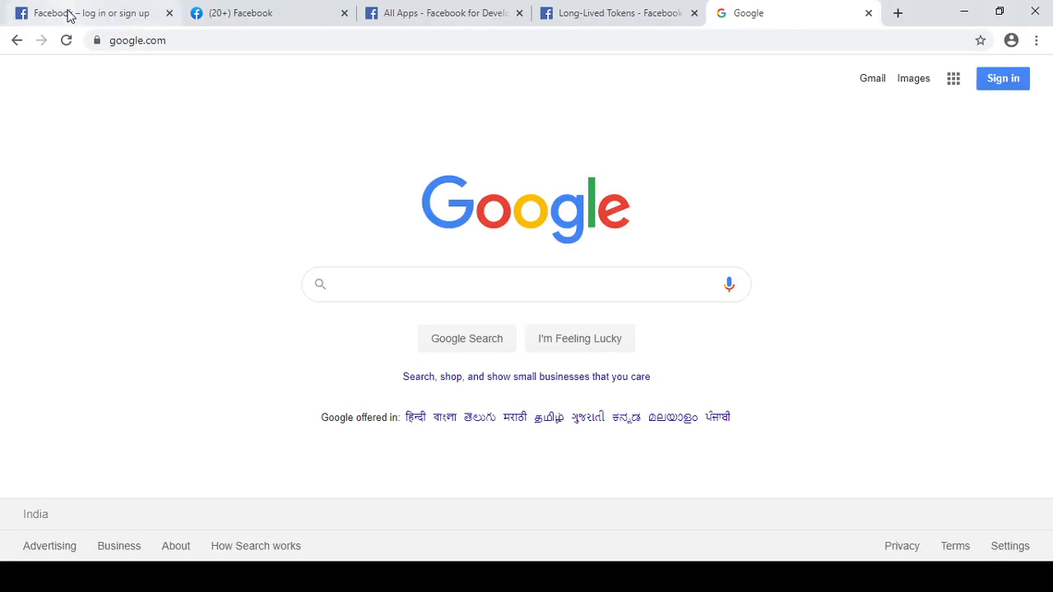
# Step: Switch from the Google home page to the Facebook tab
pyautogui.click(82, 13)
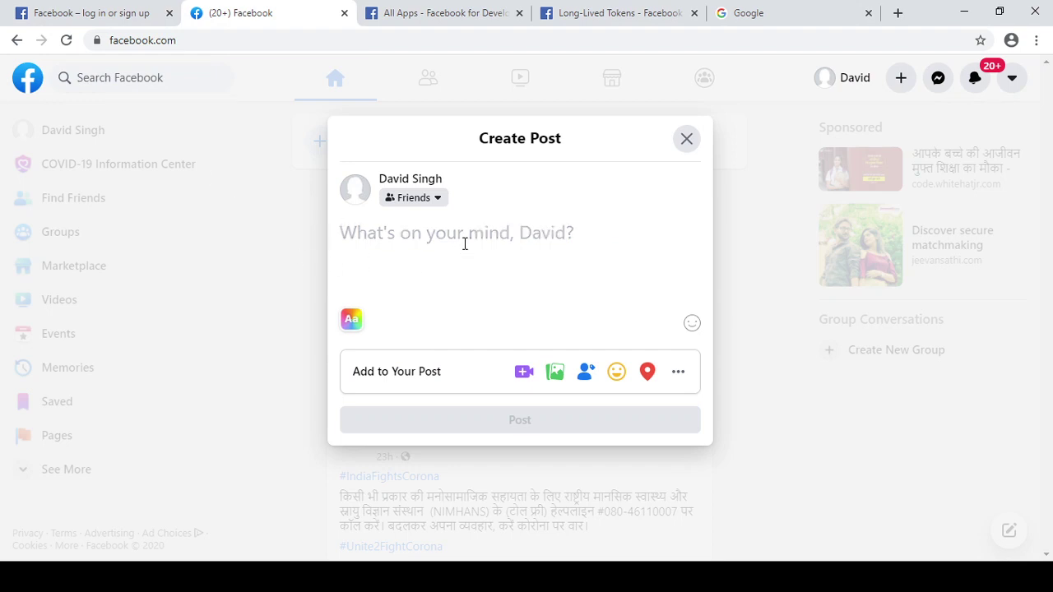
pyautogui.write('http')
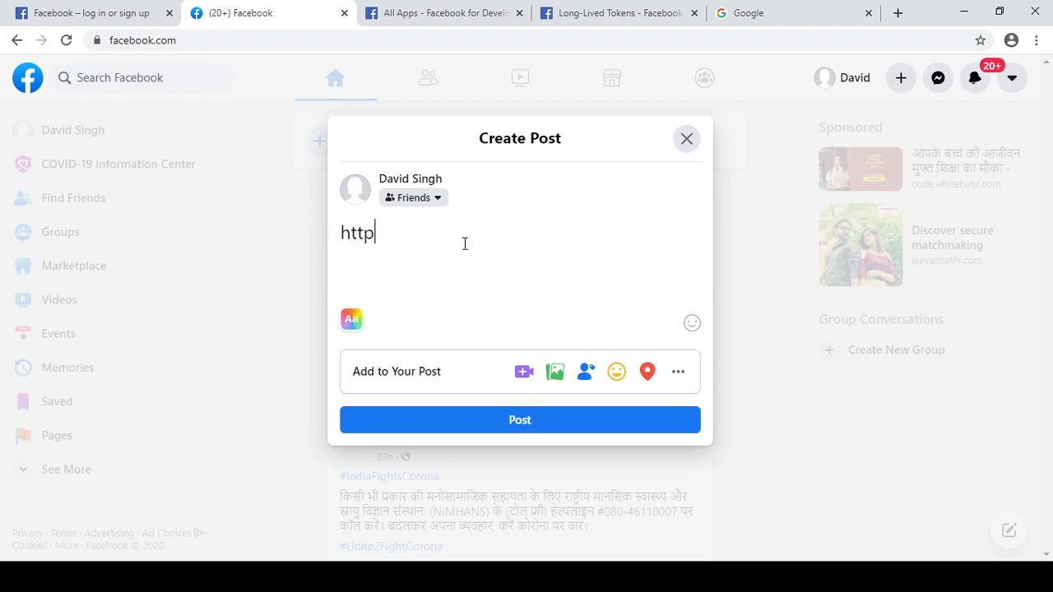
pyautogui.write('s://www')
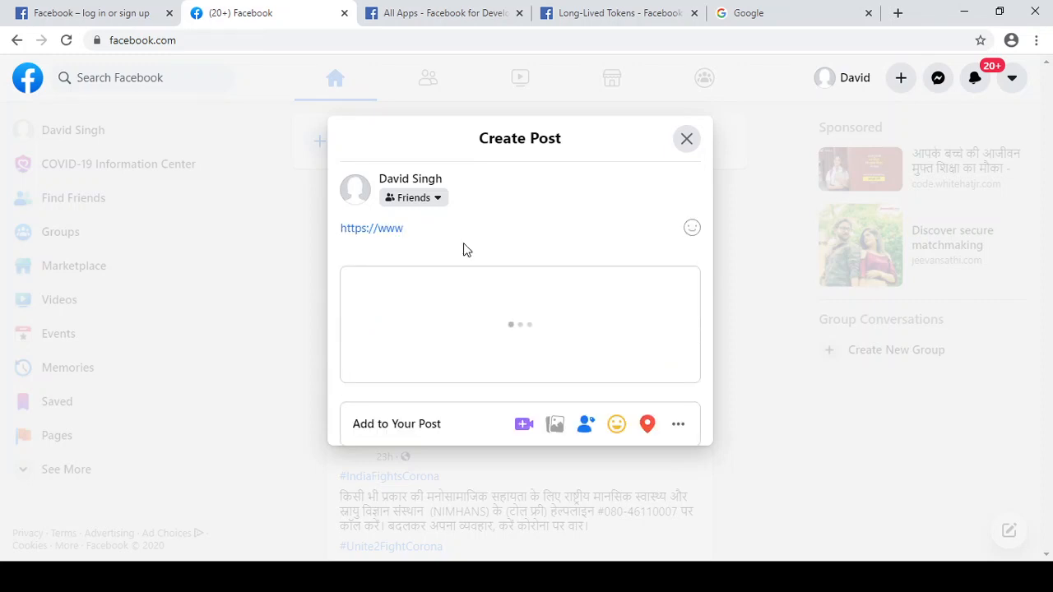
pyautogui.write('.google.co')
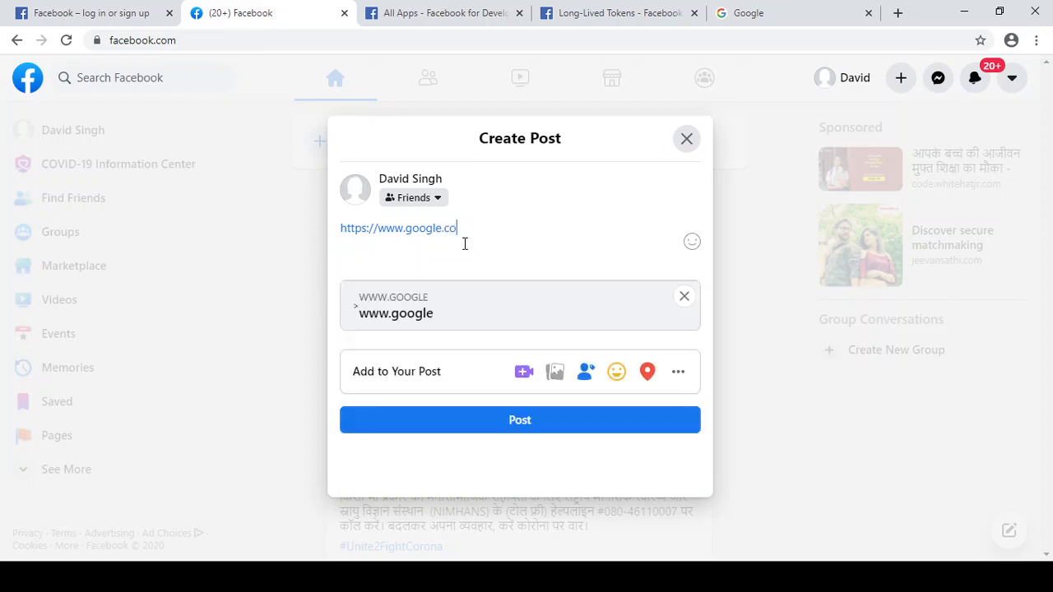
pyautogui.write('m')
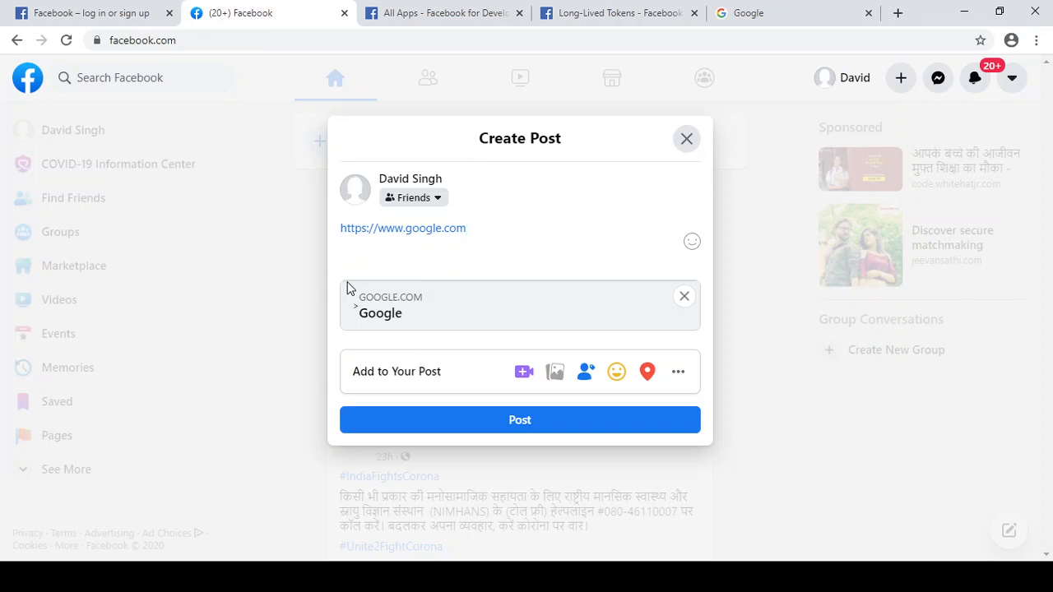
pyautogui.click(502, 227)
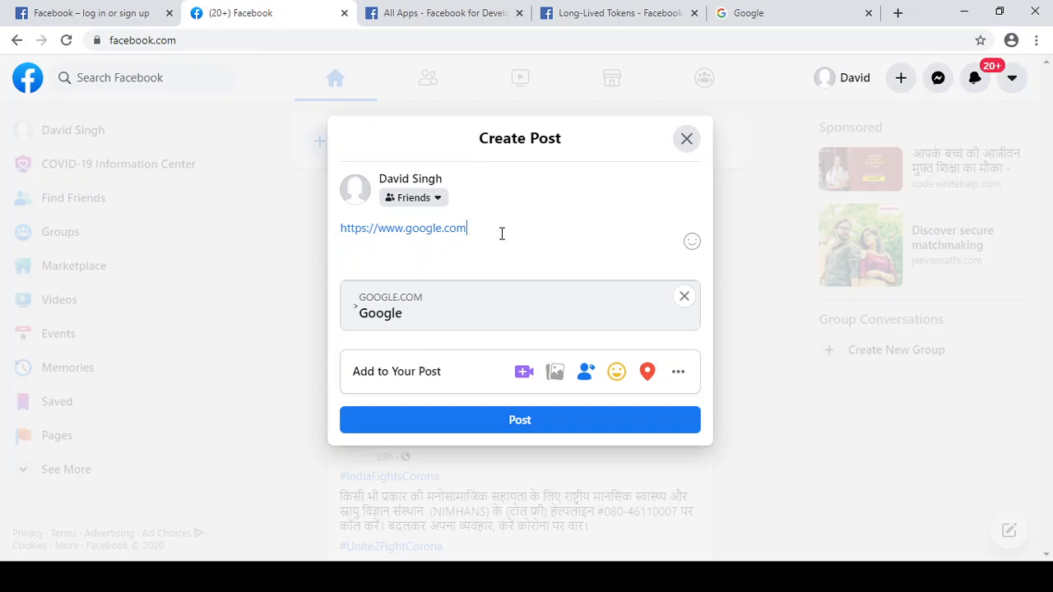
pyautogui.moveTo(419, 331)
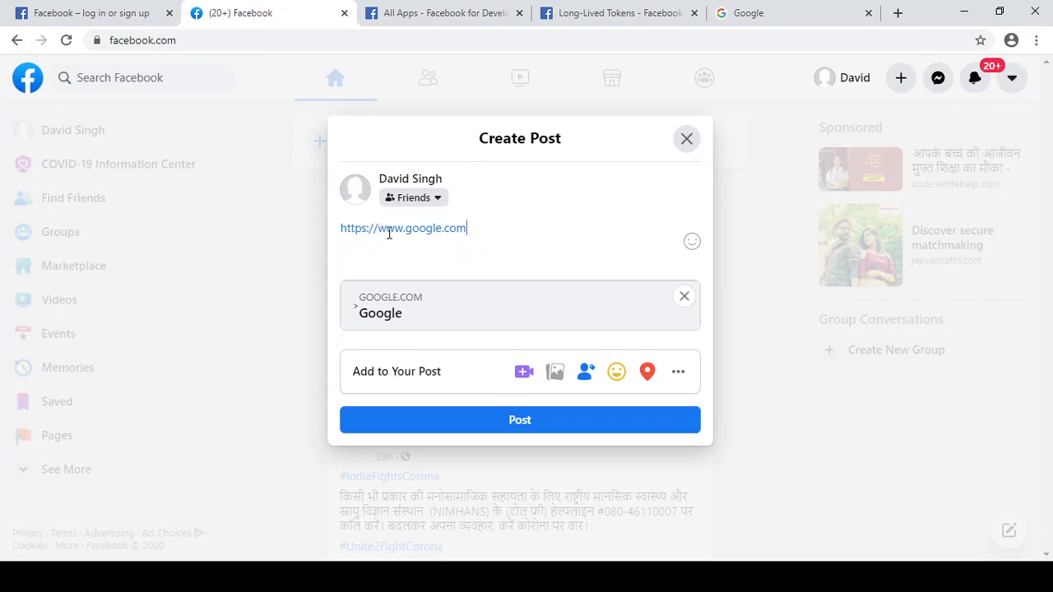
pyautogui.moveTo(404, 321)
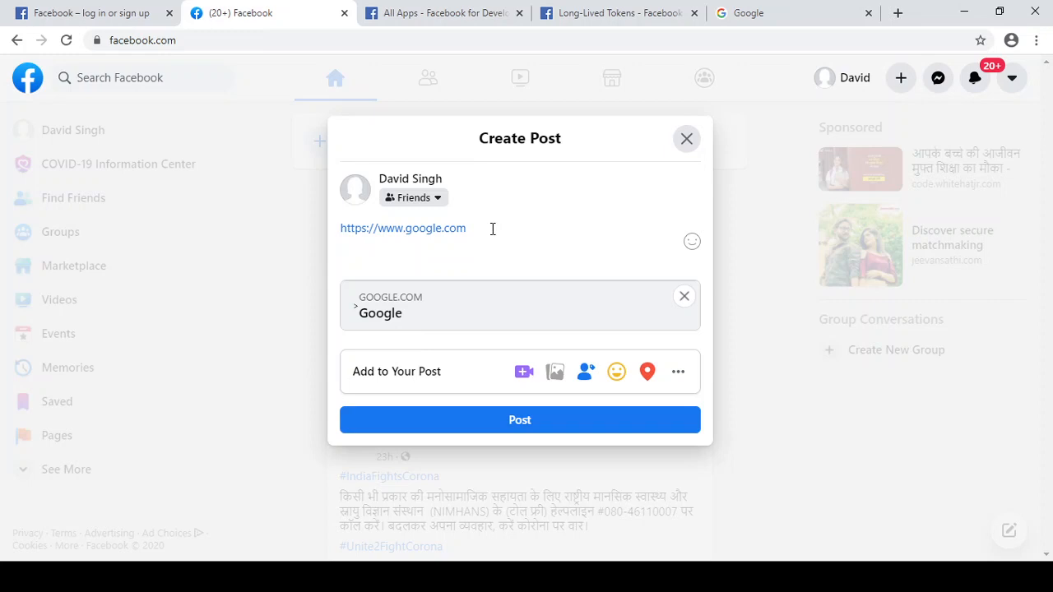
pyautogui.click(467, 227)
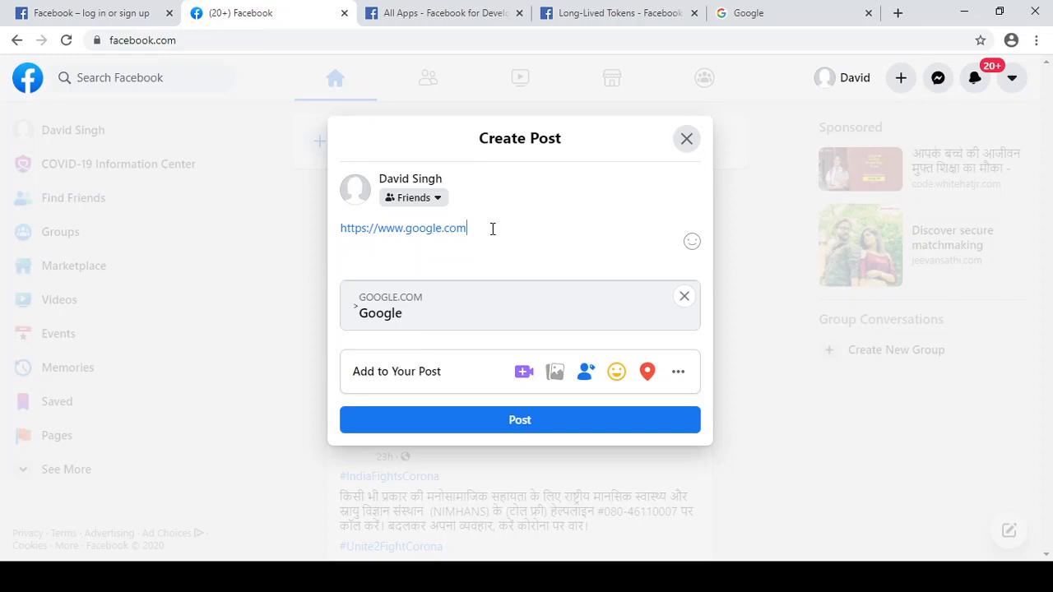
pyautogui.moveTo(421, 46)
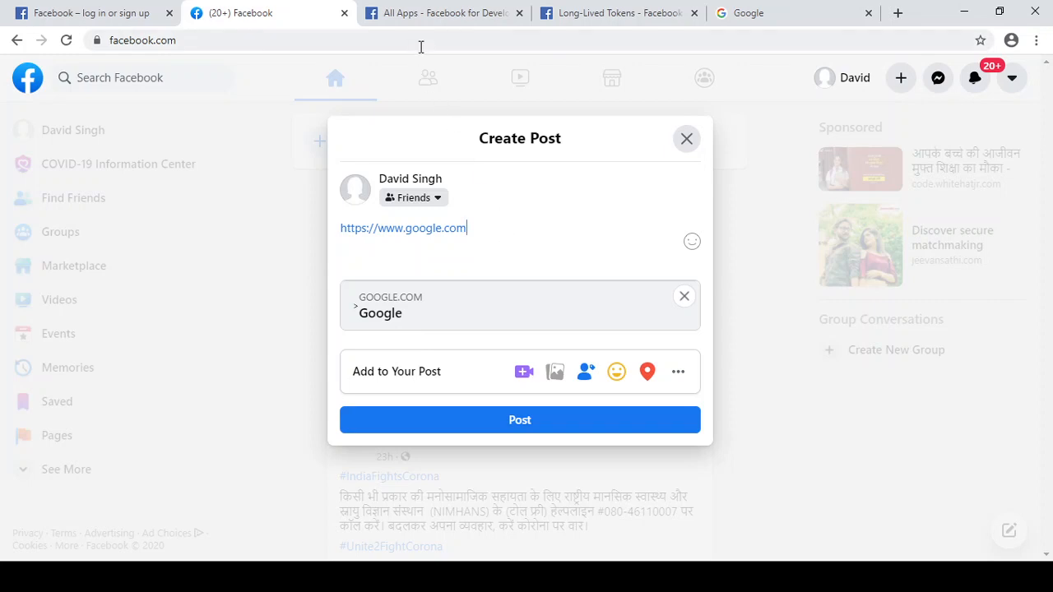
# Step: Move to the Facebook for Developers apps page
pyautogui.click(445, 13)
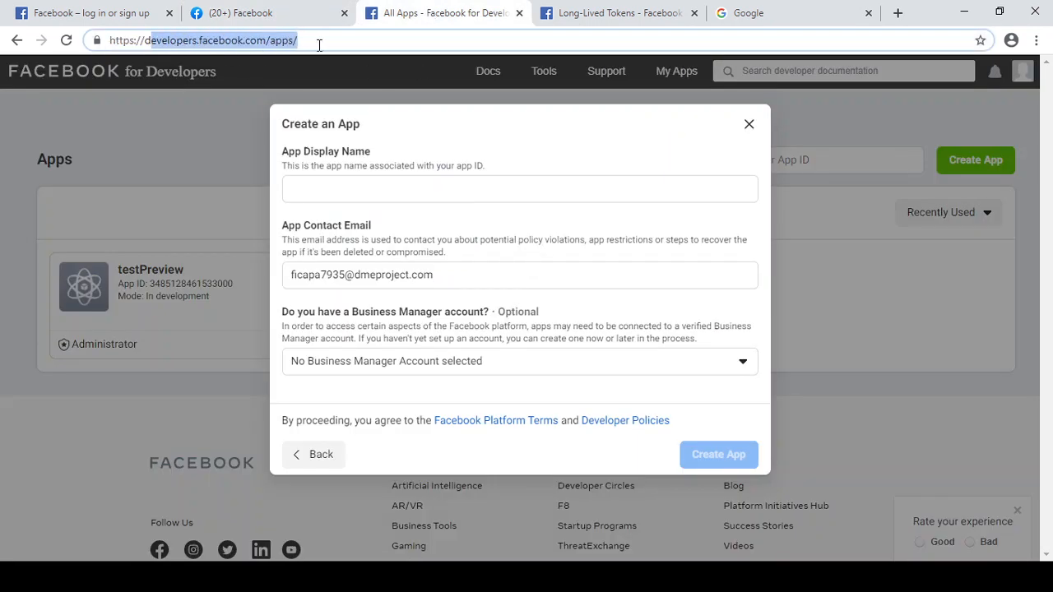
# Step: Reload developers.facebook.com/apps/ so the apps list with testPreview shows
pyautogui.click(749, 123)
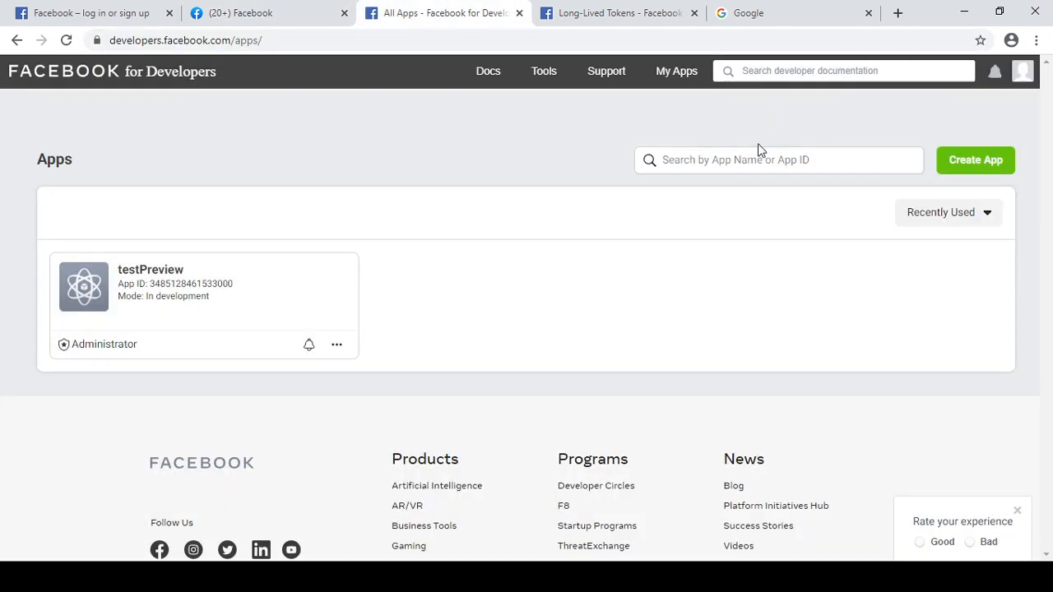
pyautogui.moveTo(197, 96)
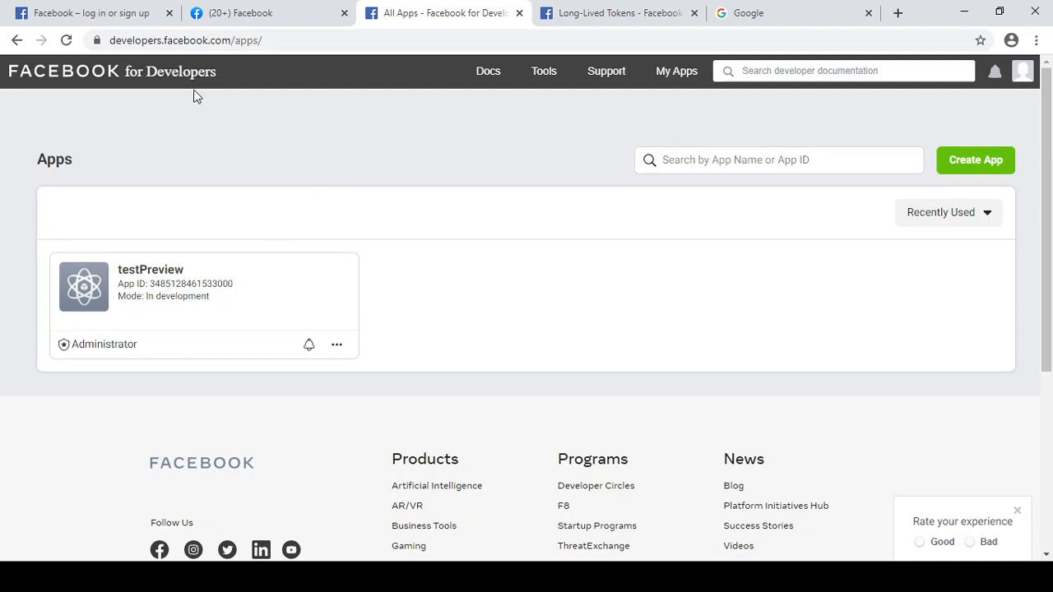
pyautogui.moveTo(336, 165)
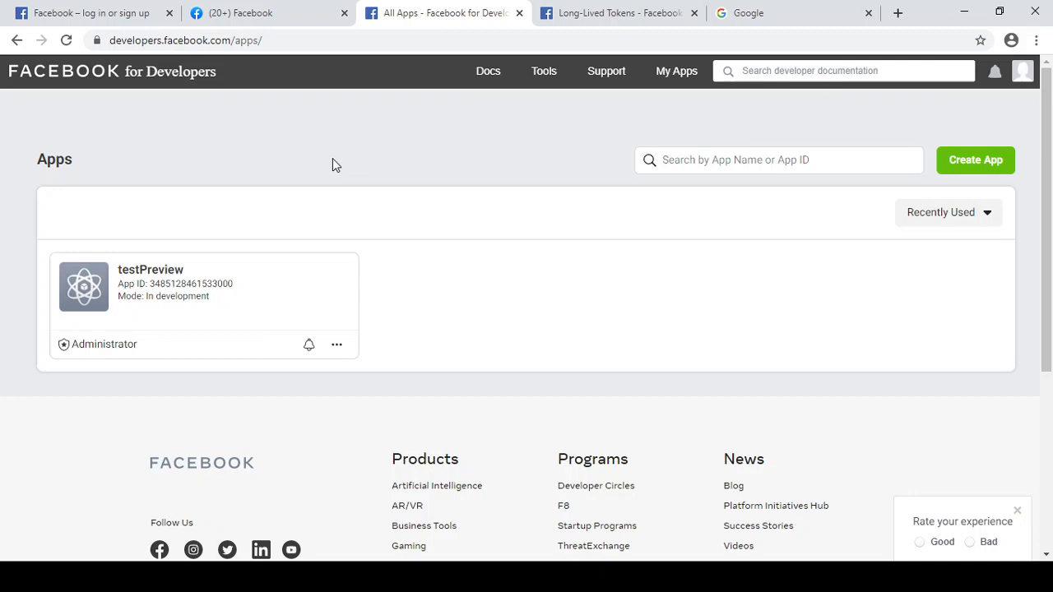
pyautogui.moveTo(976, 161)
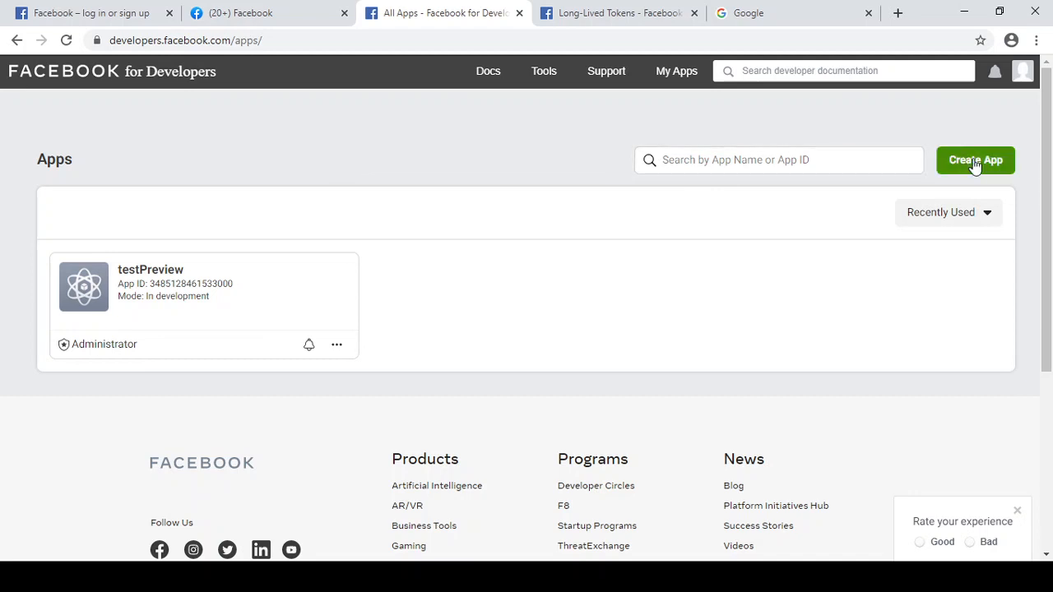
# Step: Begin a new app with the Something Else type and reach its details form
pyautogui.click(976, 160)
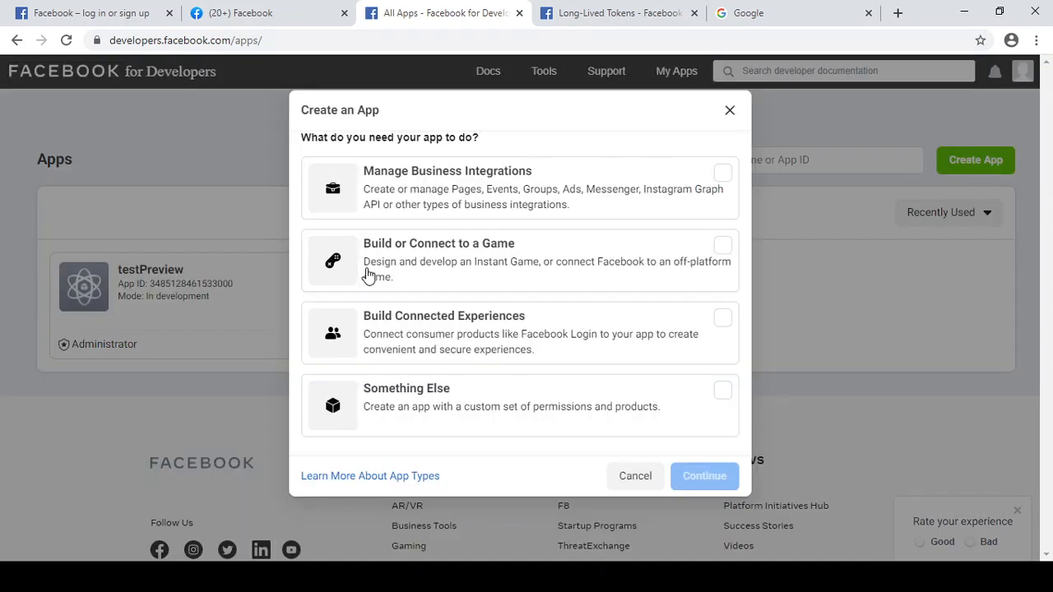
pyautogui.moveTo(418, 418)
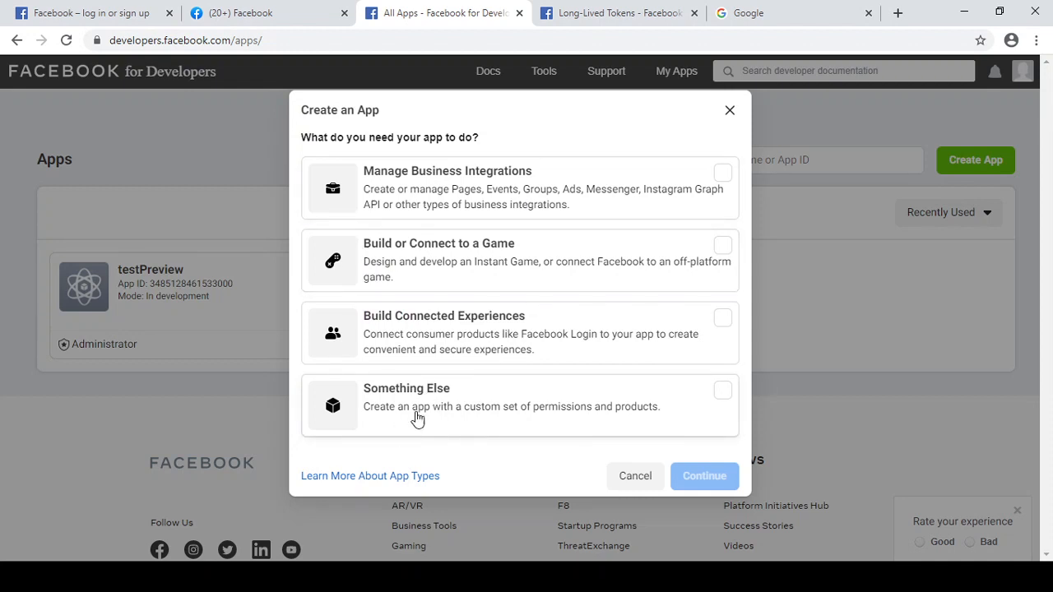
pyautogui.moveTo(444, 330)
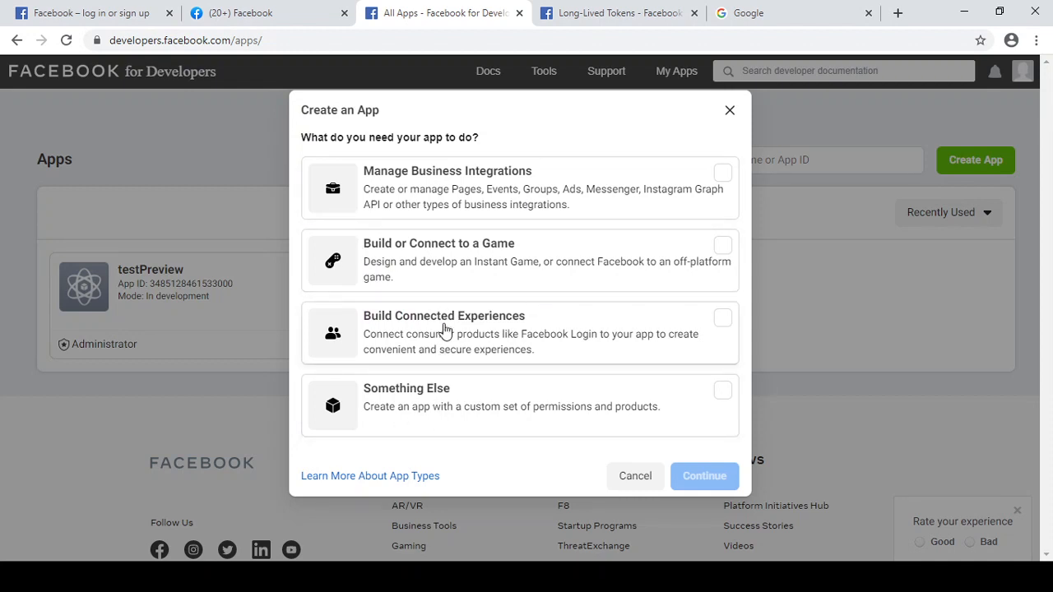
pyautogui.moveTo(434, 278)
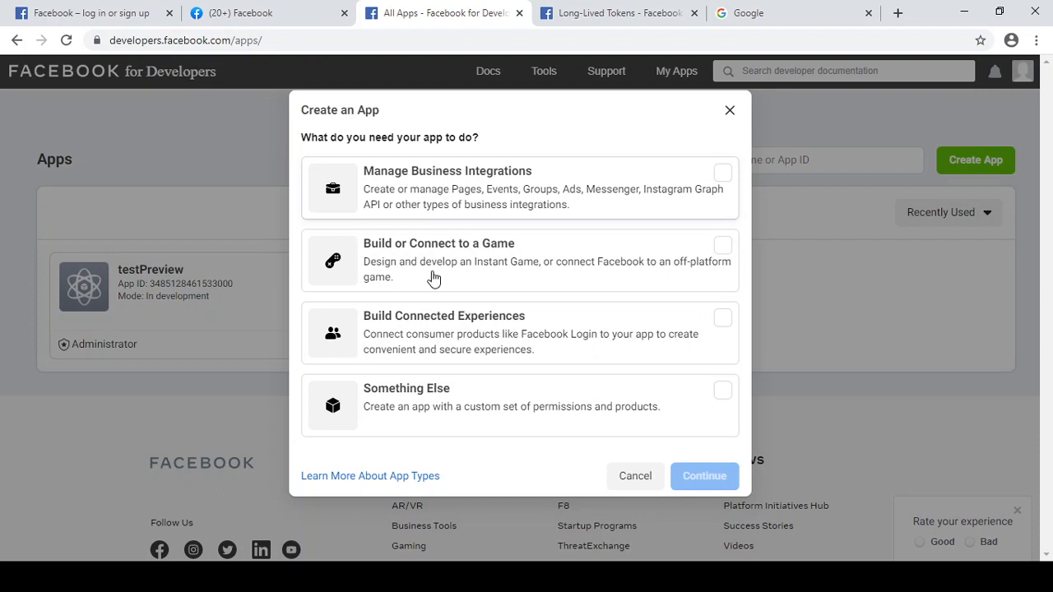
pyautogui.moveTo(425, 415)
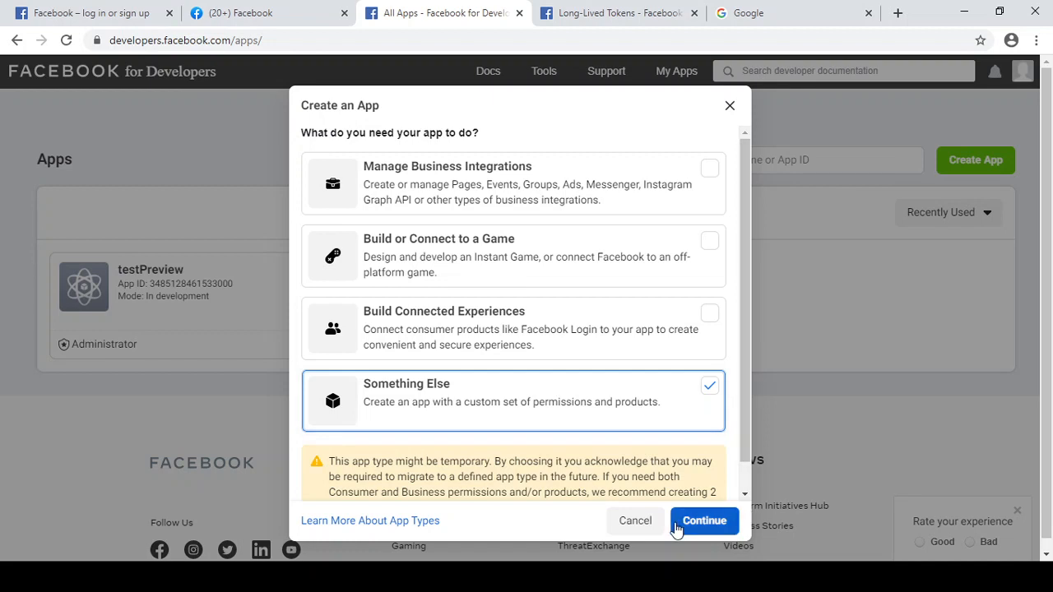
pyautogui.click(704, 520)
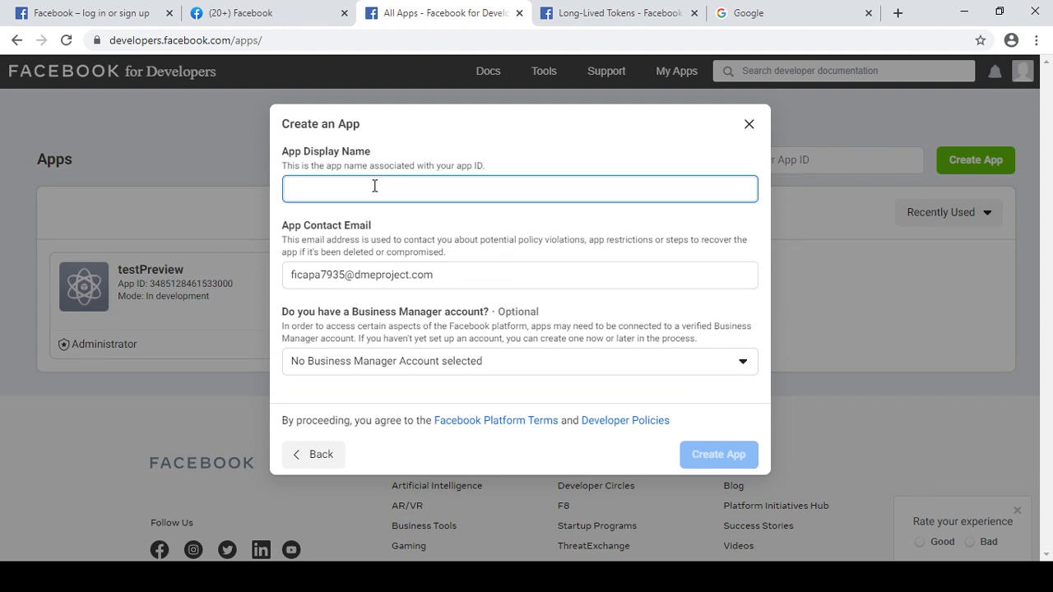
# Step: Name the new app LinkPreview with its contact email and submit its creation
pyautogui.write('Lin')
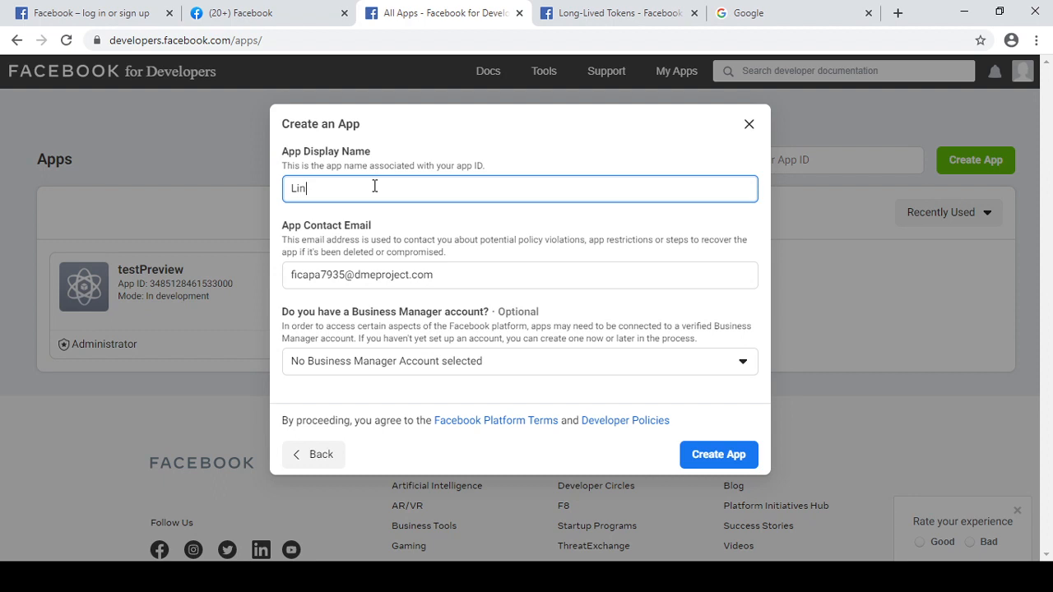
pyautogui.write('kPrev')
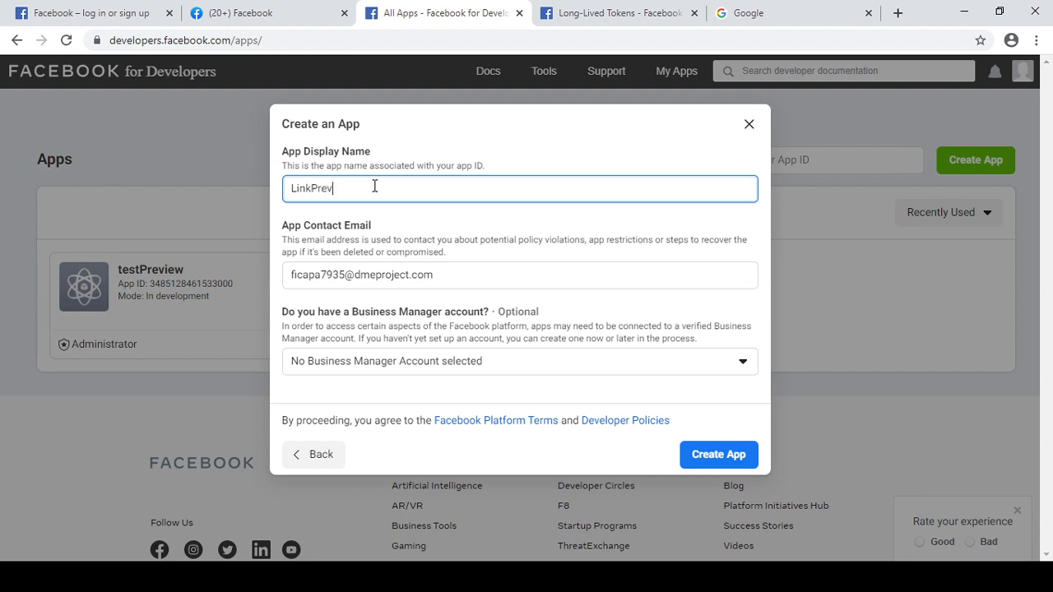
pyautogui.write('iew')
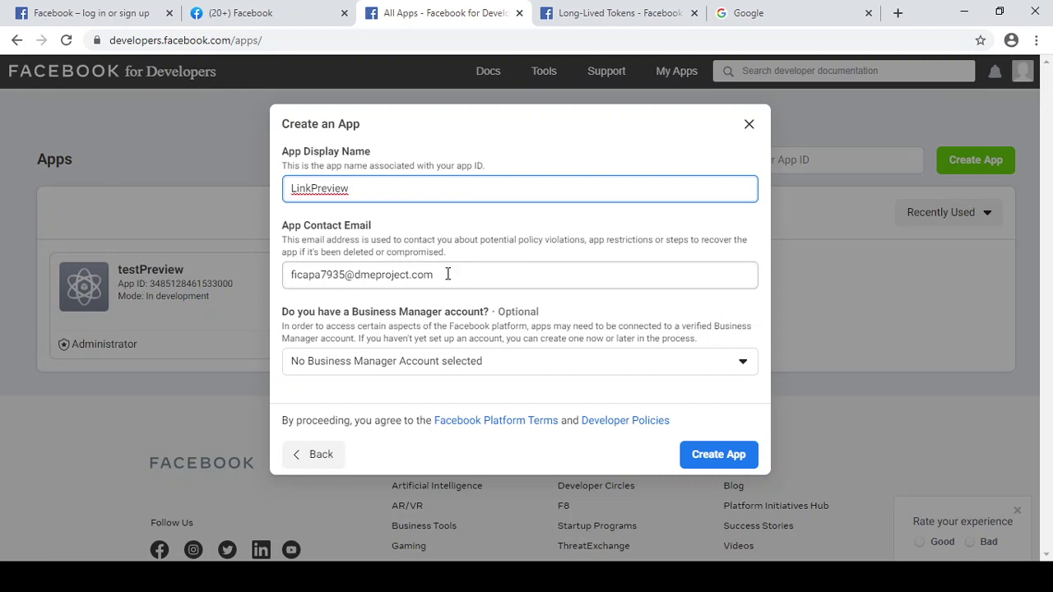
pyautogui.moveTo(718, 454)
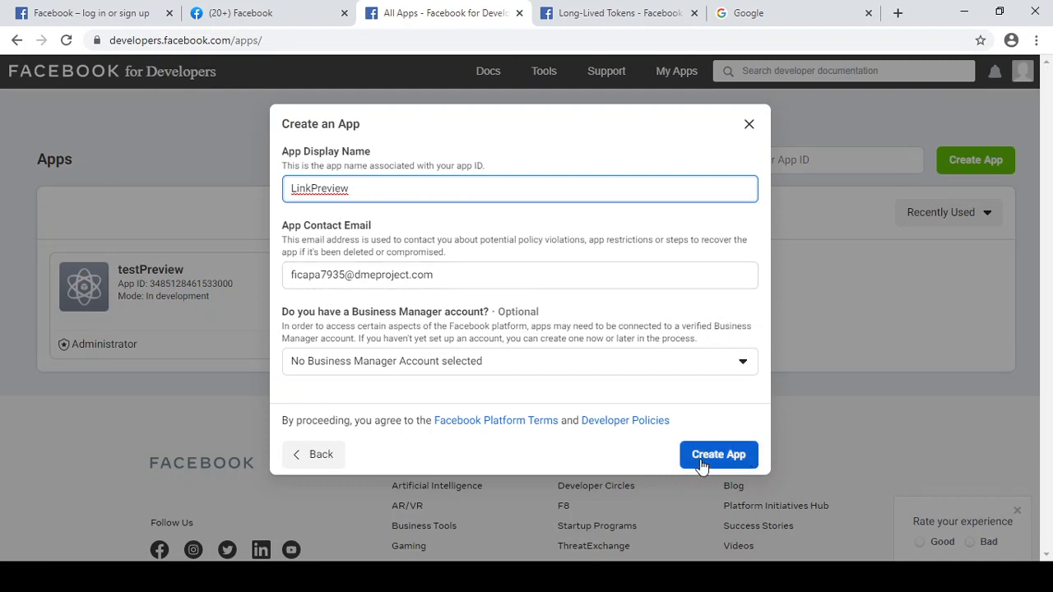
pyautogui.click(717, 455)
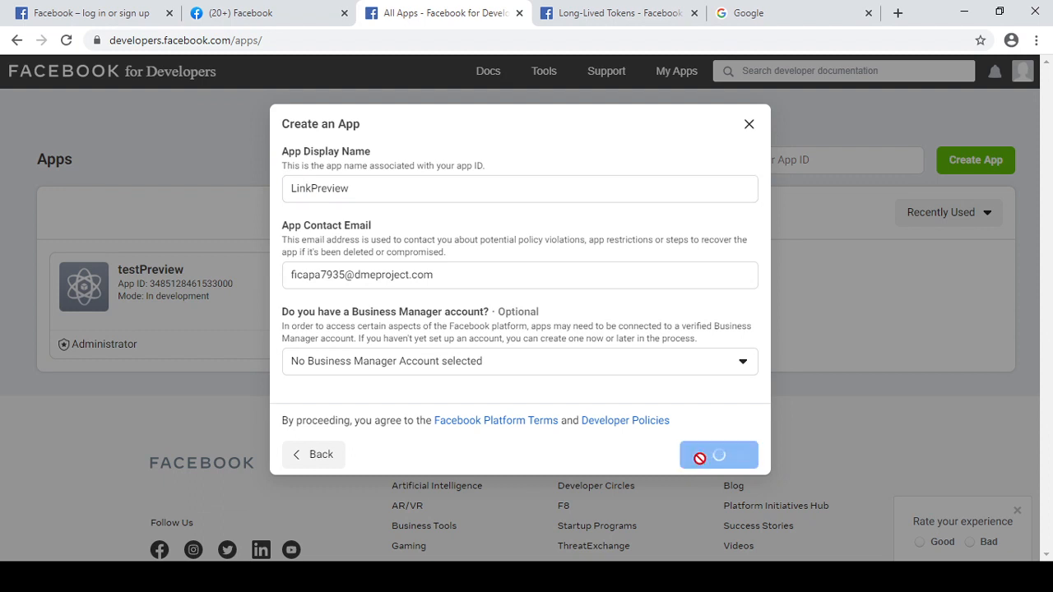
pyautogui.click(718, 454)
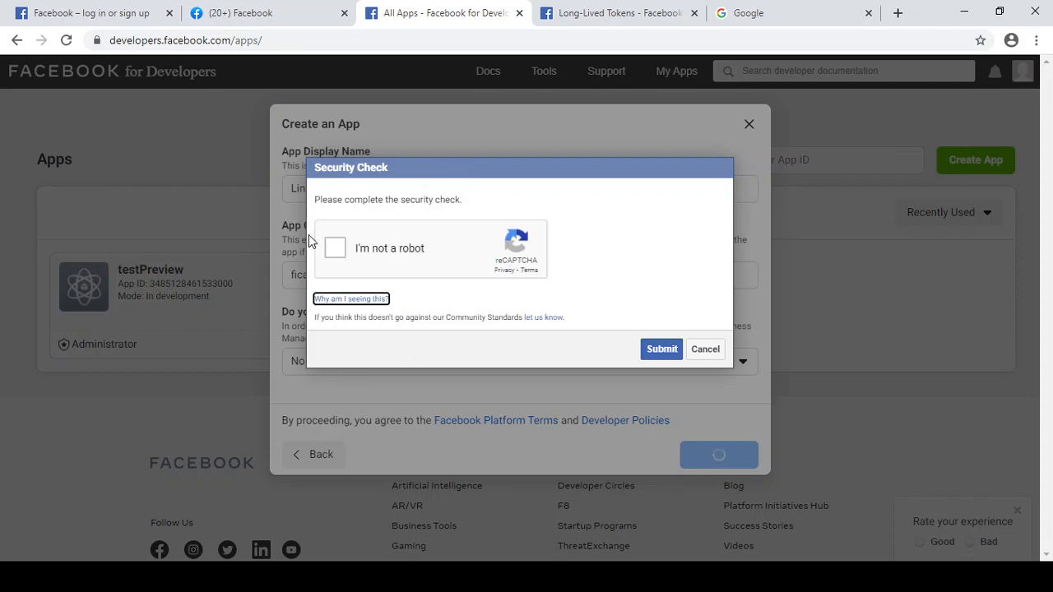
# Step: Complete the I'm not a robot traffic-light check, verify it and submit the security check
pyautogui.click(336, 247)
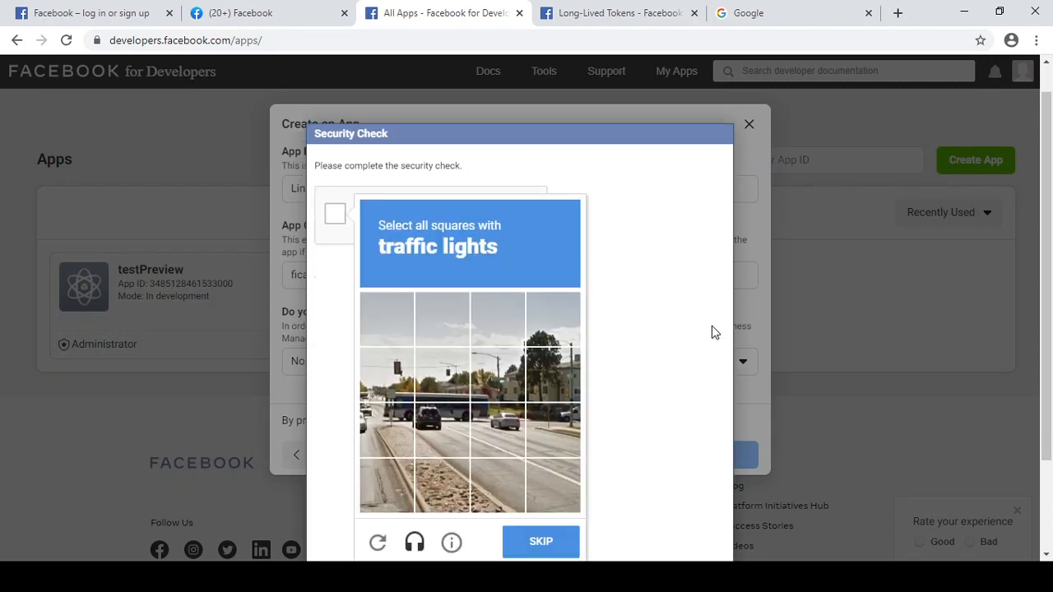
pyautogui.moveTo(451, 387)
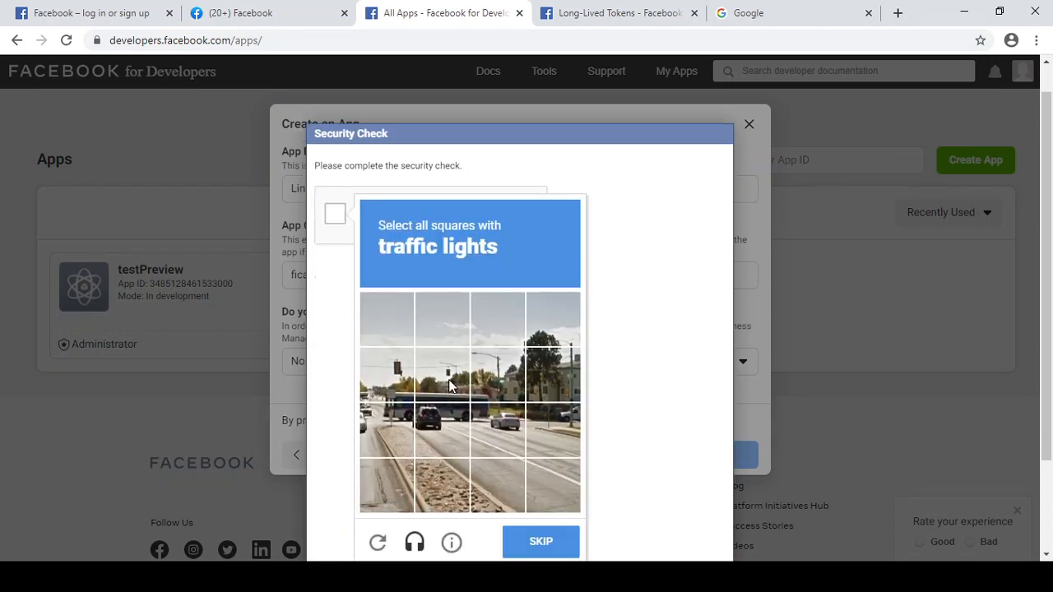
pyautogui.click(441, 375)
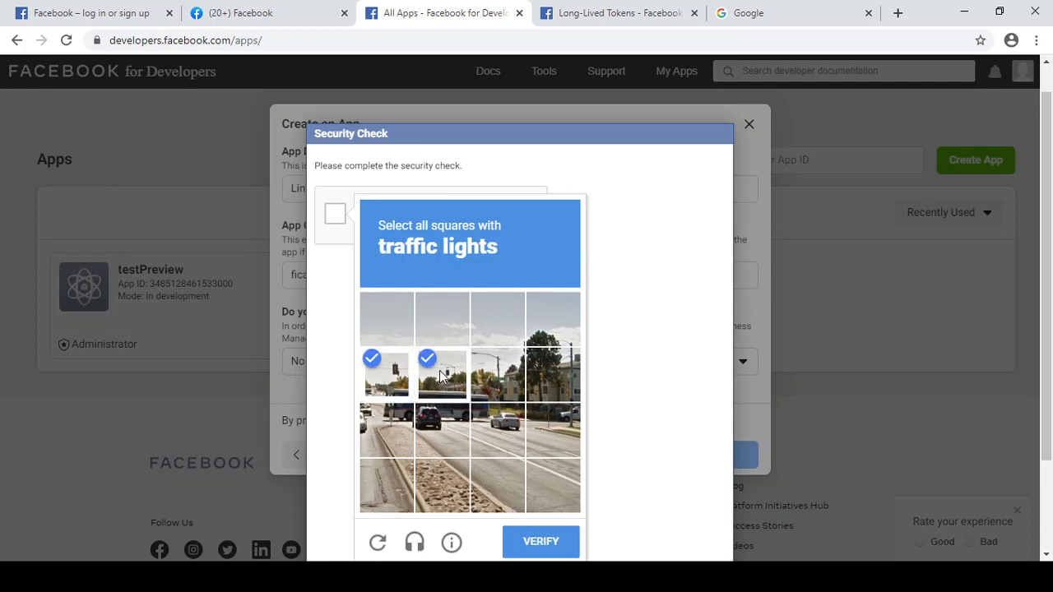
pyautogui.click(442, 375)
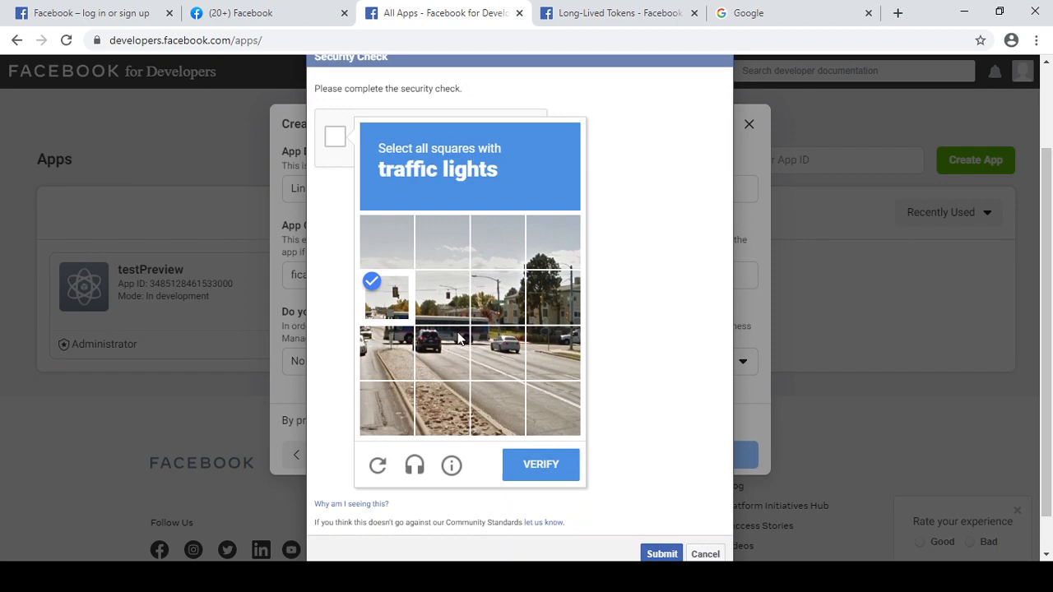
pyautogui.click(441, 298)
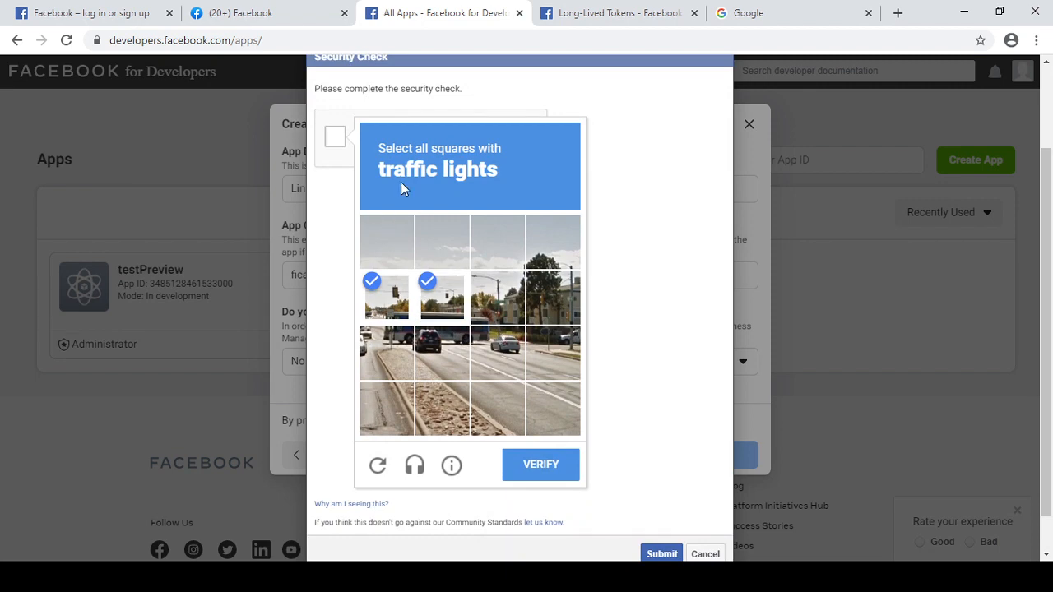
pyautogui.click(540, 465)
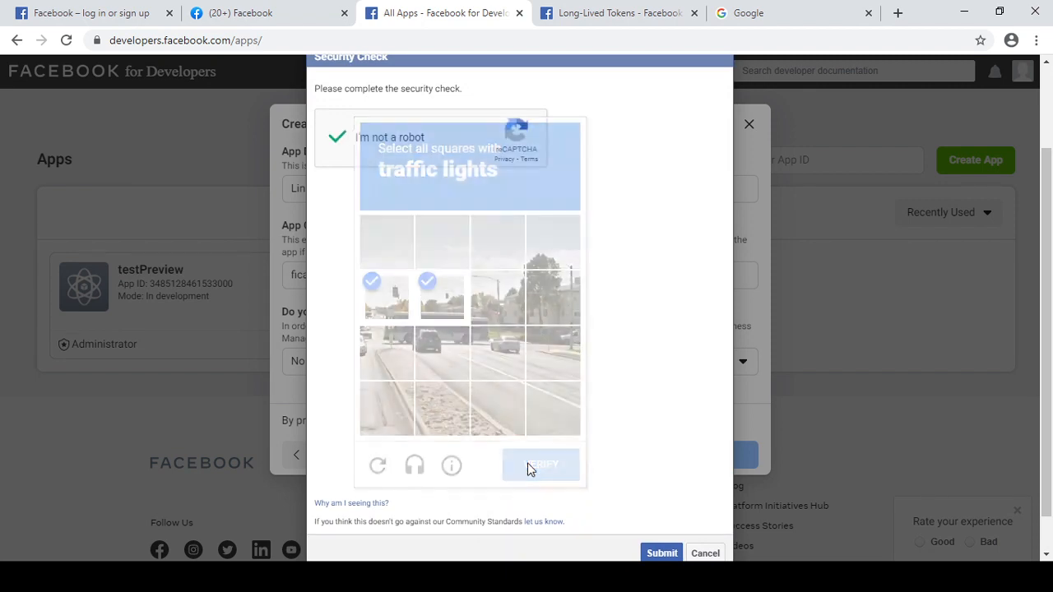
pyautogui.click(540, 464)
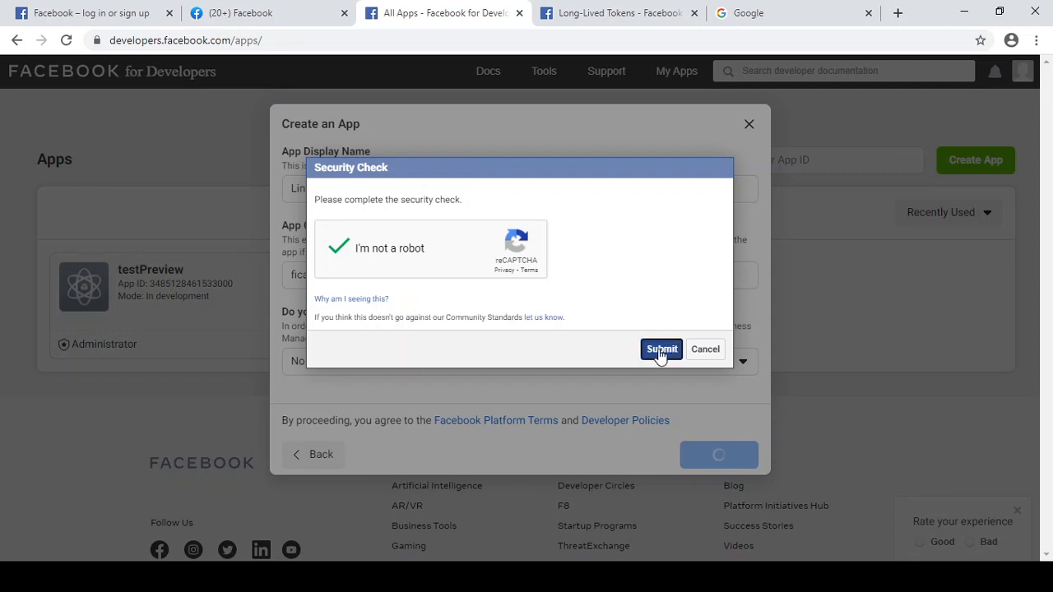
pyautogui.click(661, 349)
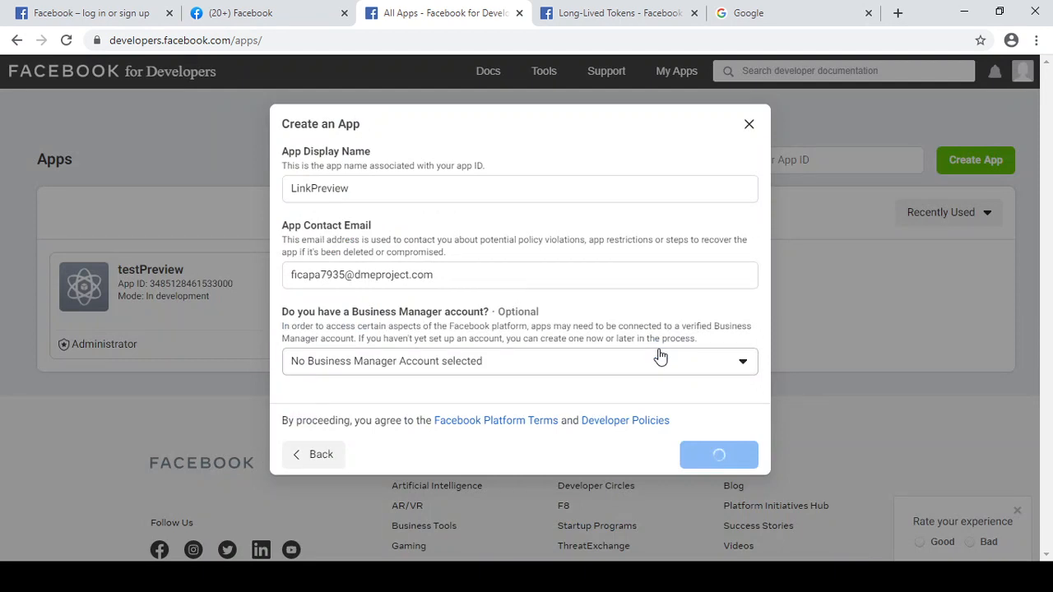
pyautogui.click(718, 454)
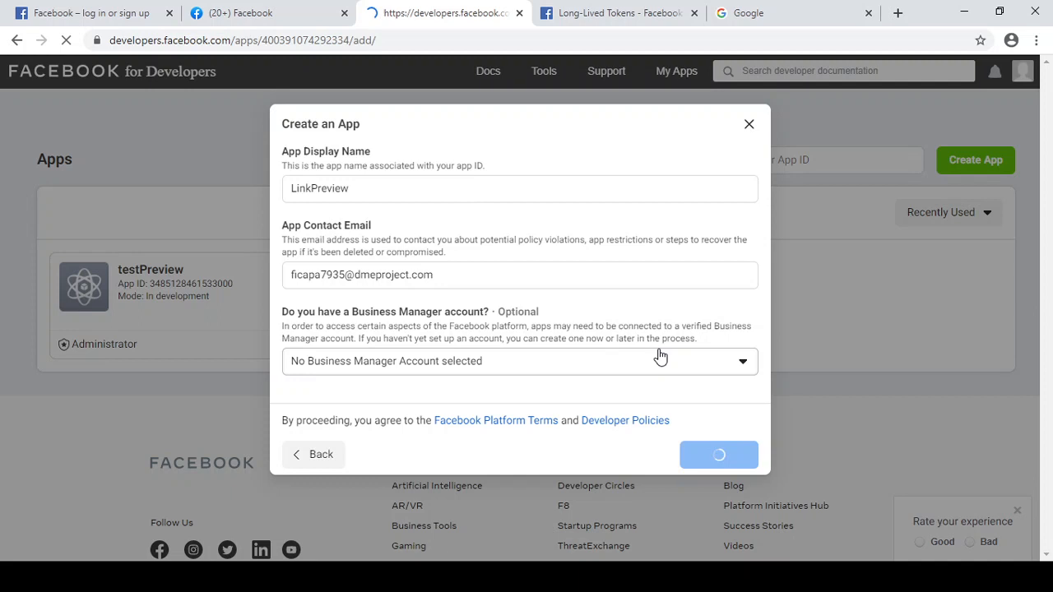
# Step: Load the LinkPreview app dashboard showing its App ID and Add a Product page
pyautogui.click(718, 454)
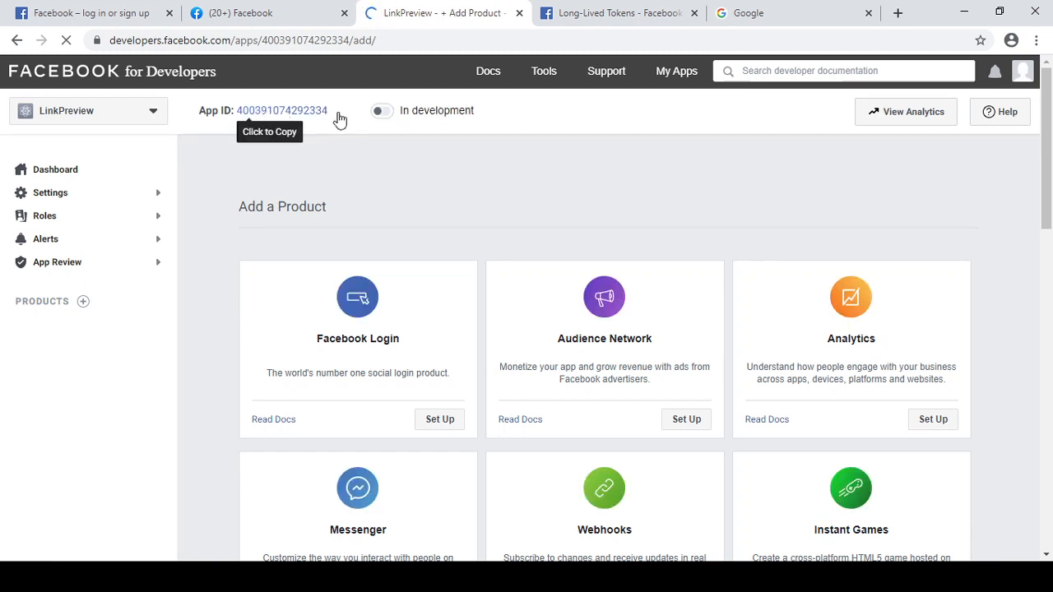
pyautogui.moveTo(312, 150)
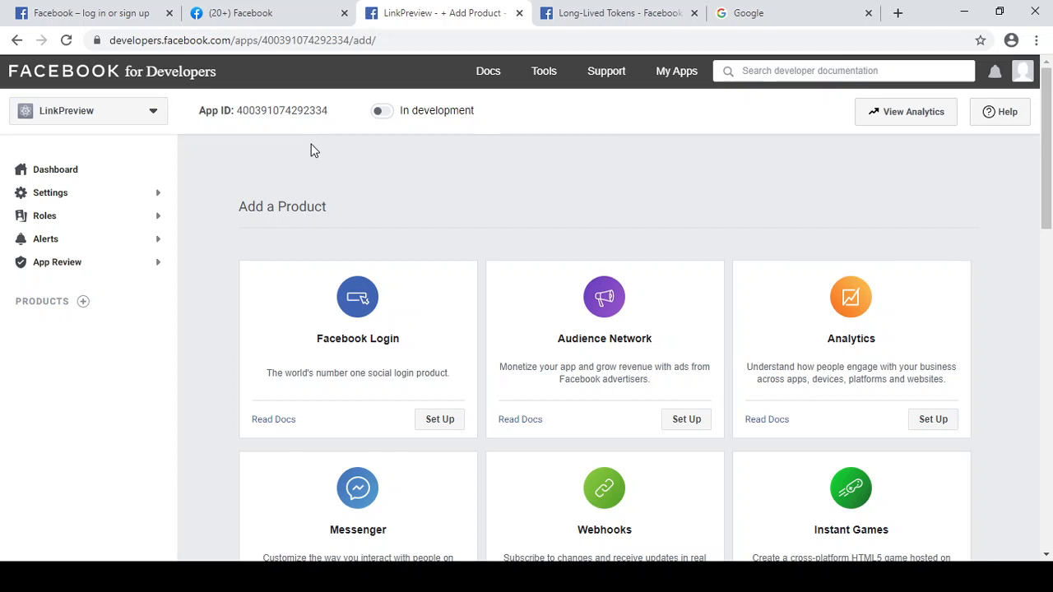
pyautogui.moveTo(497, 158)
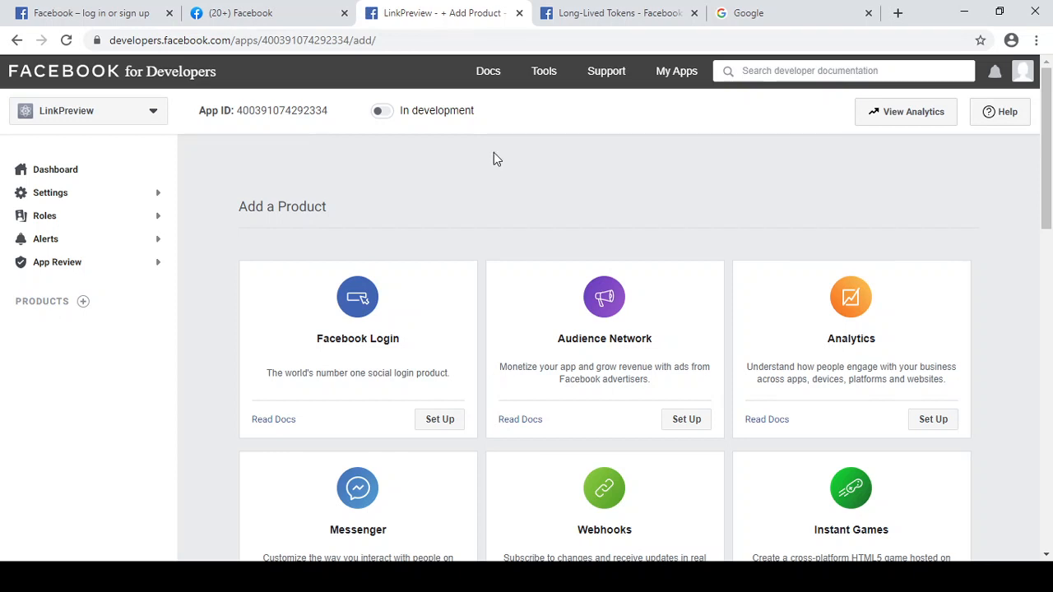
# Step: Reach the Graph API Explorer from Tools and generate a new user access token
pyautogui.click(543, 71)
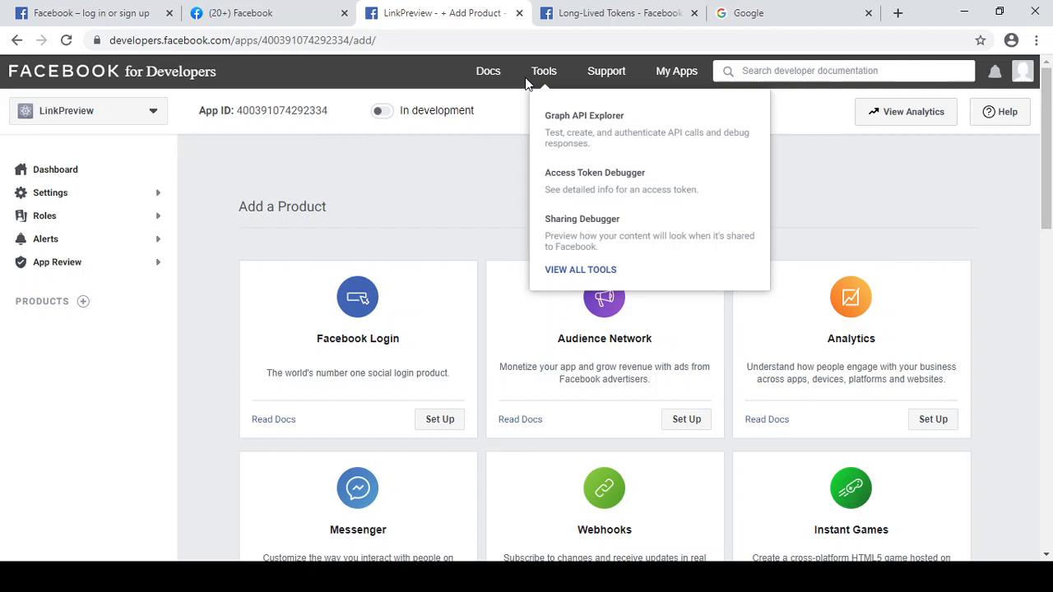
pyautogui.moveTo(560, 115)
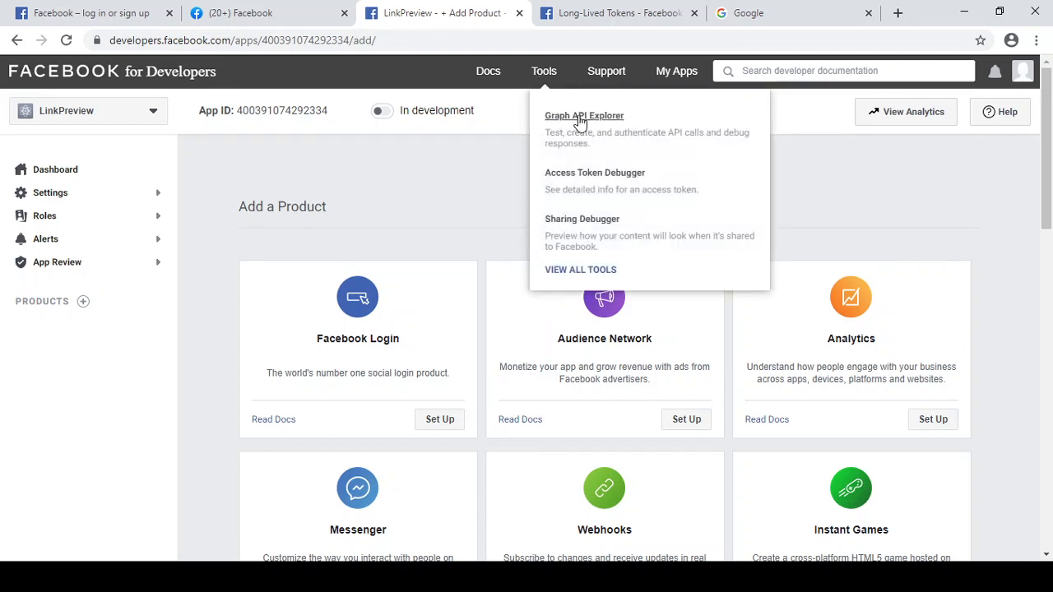
pyautogui.click(584, 115)
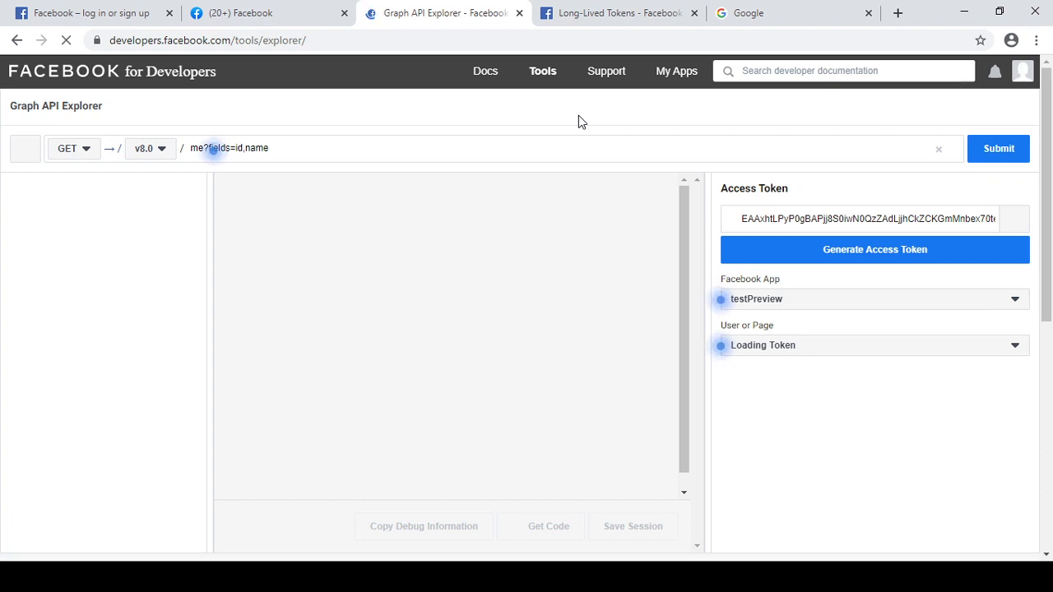
pyautogui.click(875, 250)
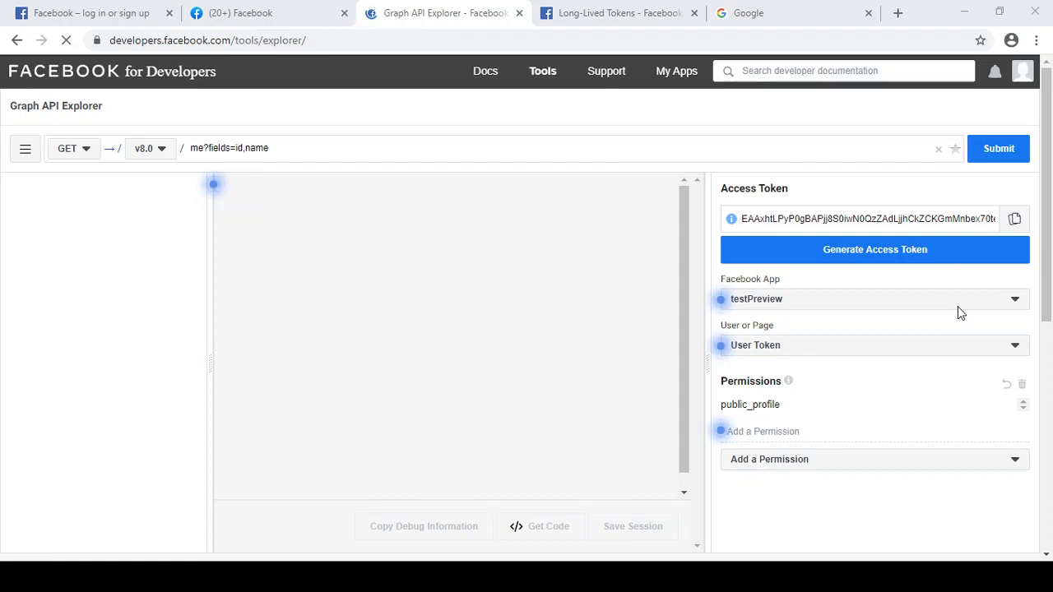
pyautogui.click(875, 250)
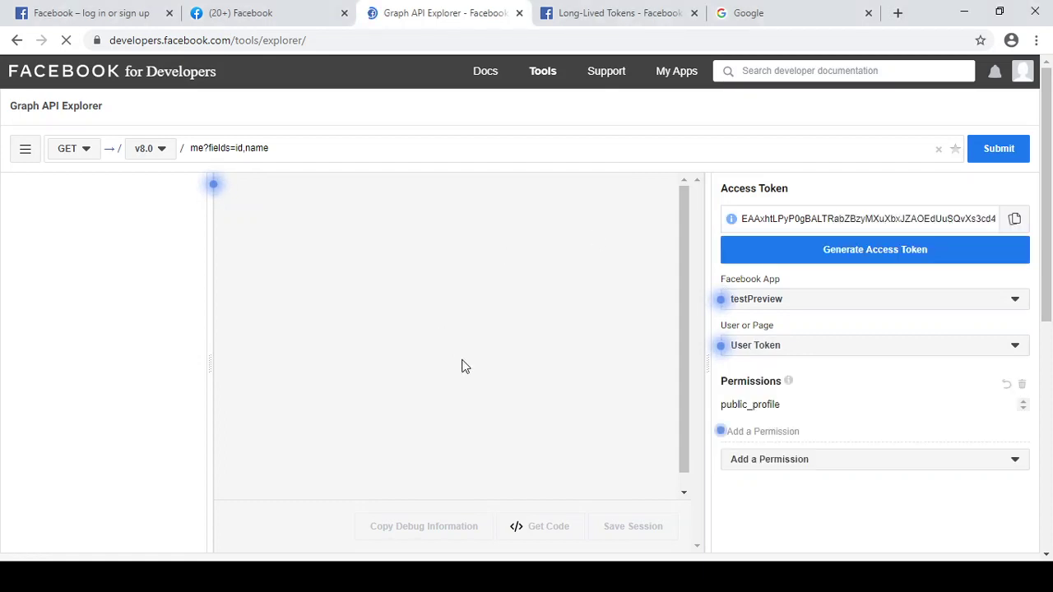
pyautogui.moveTo(243, 257)
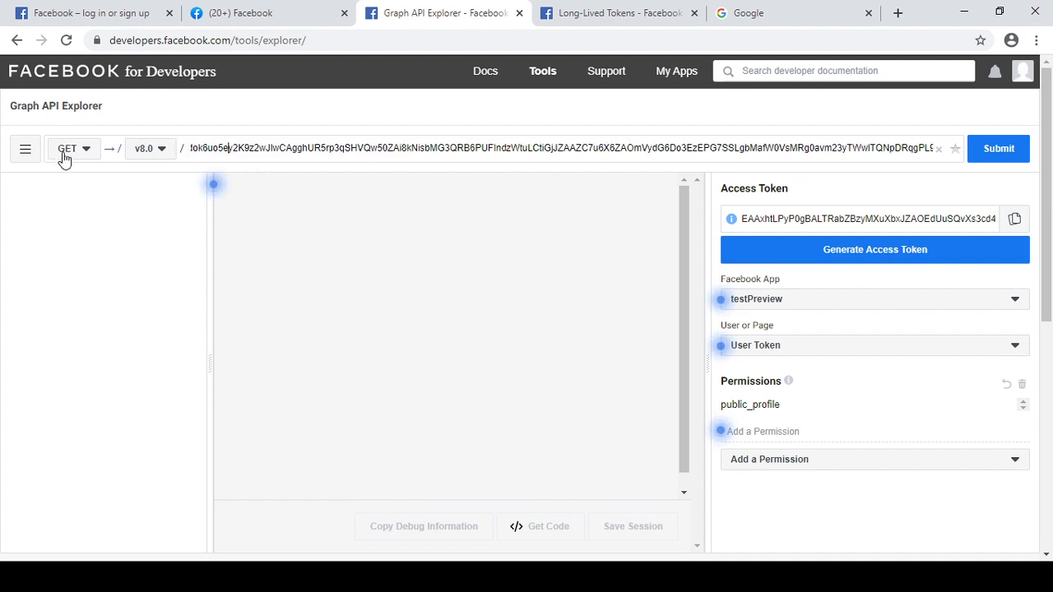
pyautogui.click(74, 148)
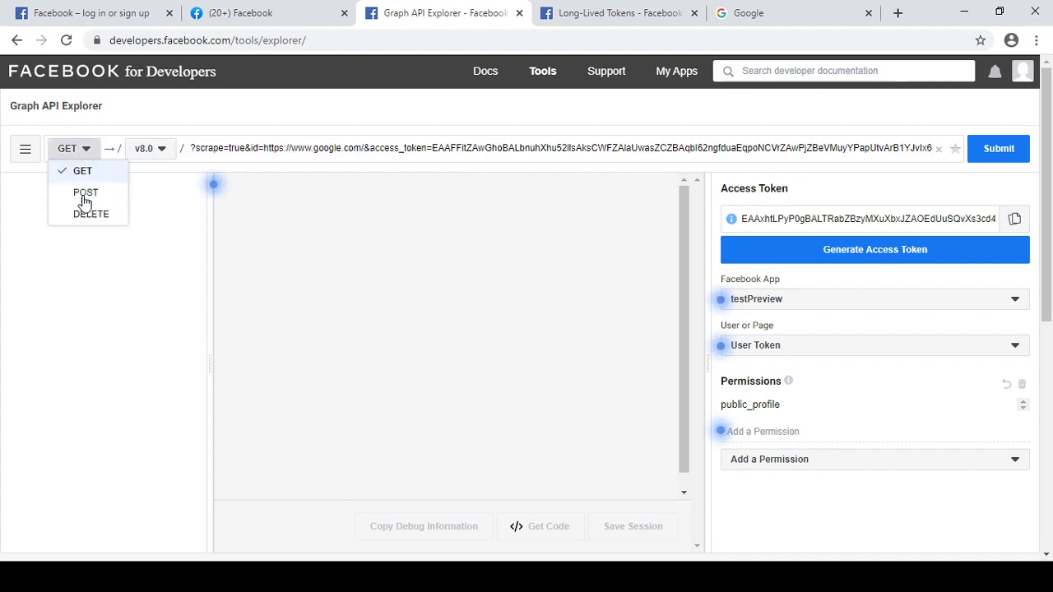
pyautogui.click(86, 191)
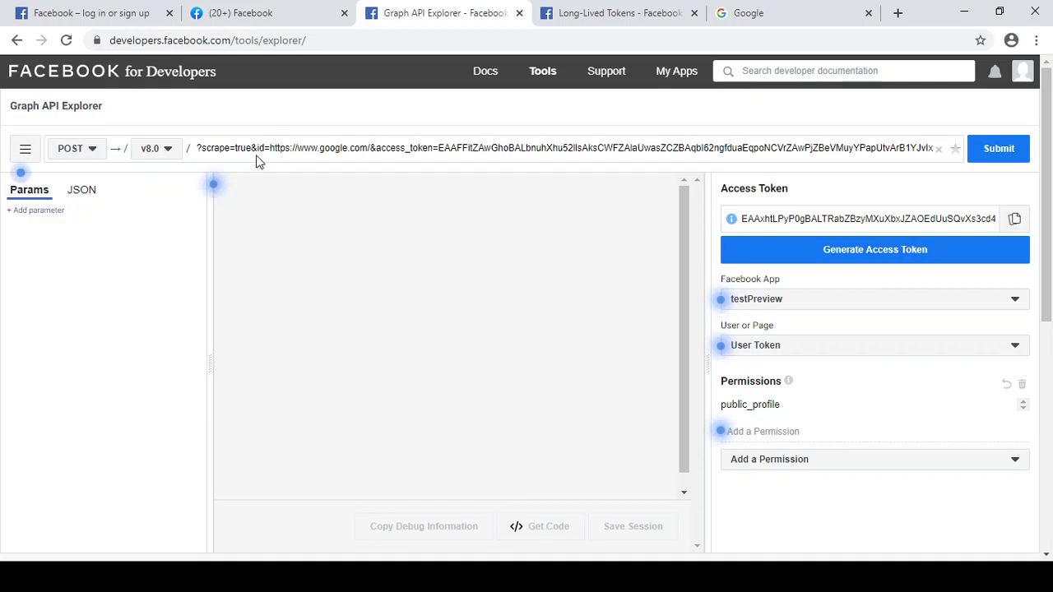
pyautogui.doubleClick(280, 148)
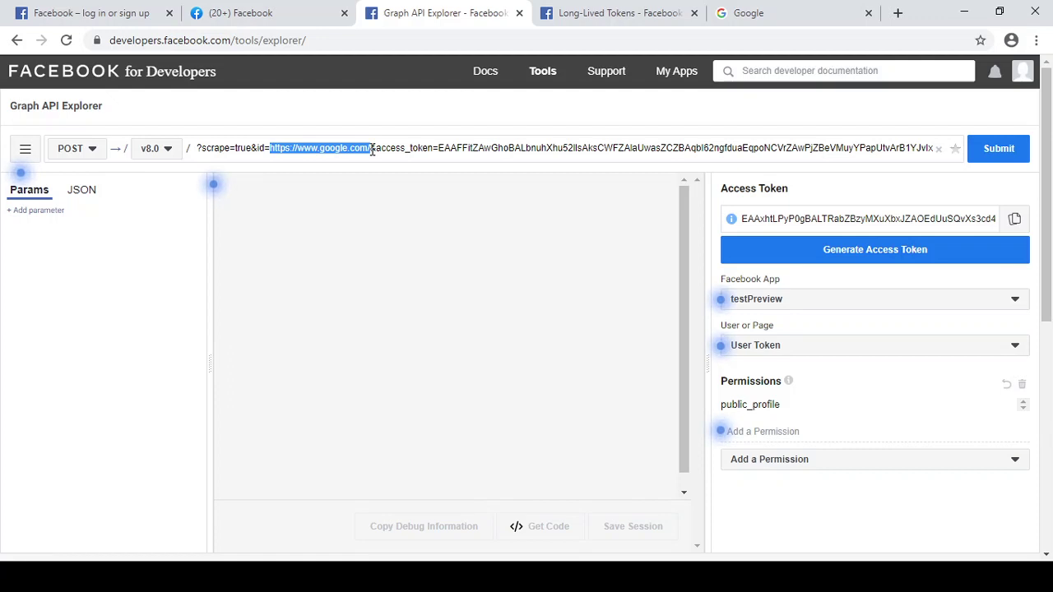
pyautogui.moveTo(929, 229)
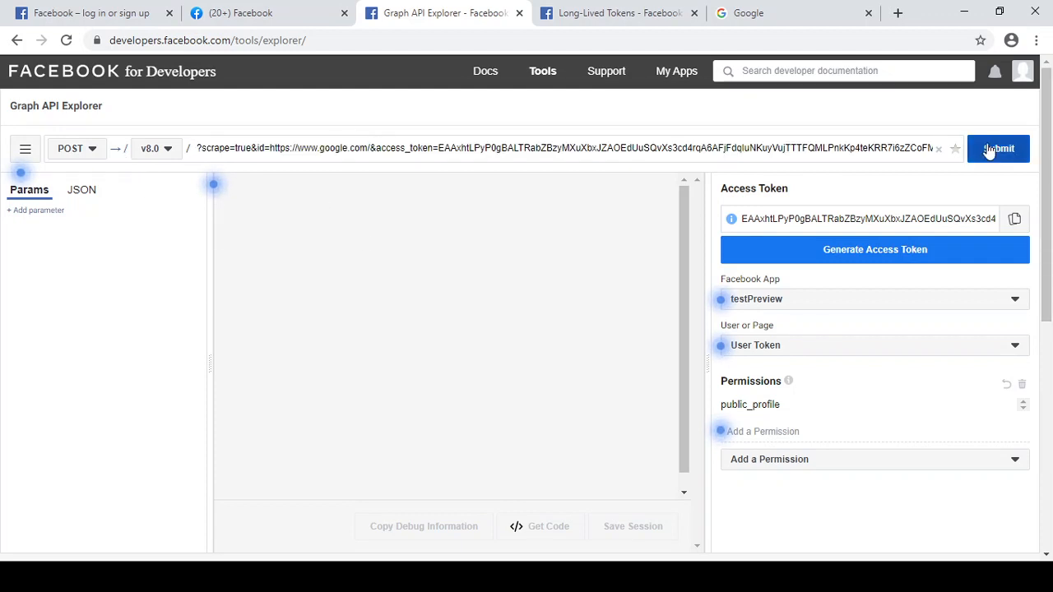
# Step: Submit the scrape request and review google.com's returned JSON metadata
pyautogui.click(997, 148)
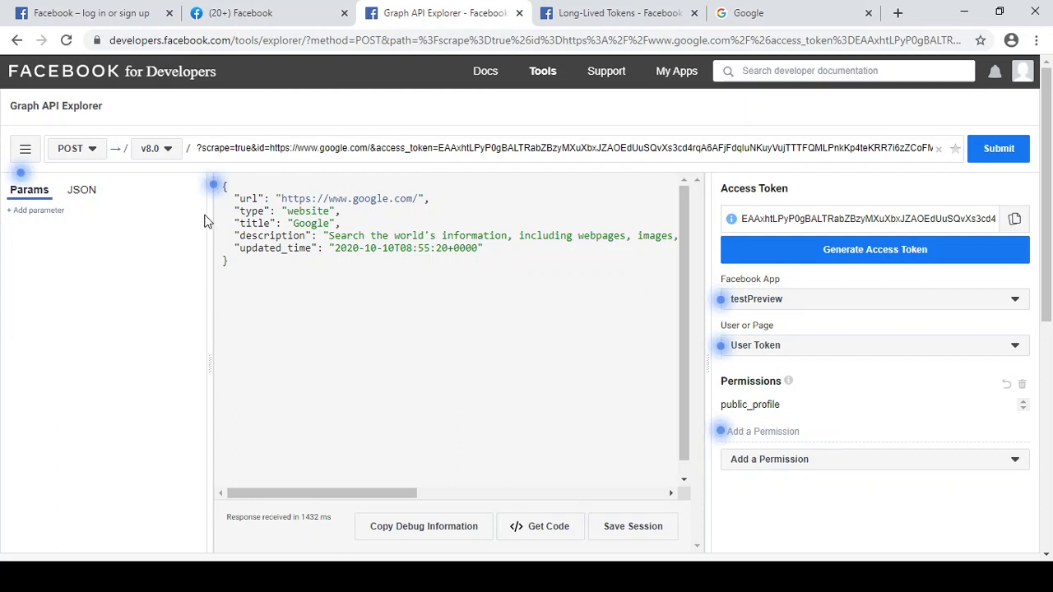
pyautogui.doubleClick(255, 224)
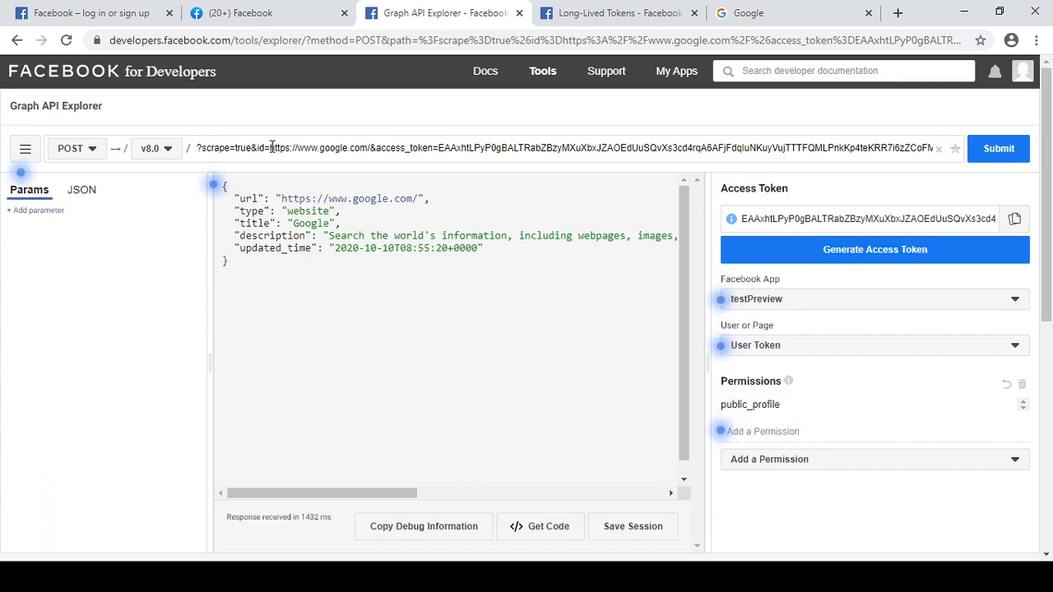
pyautogui.doubleClick(319, 148)
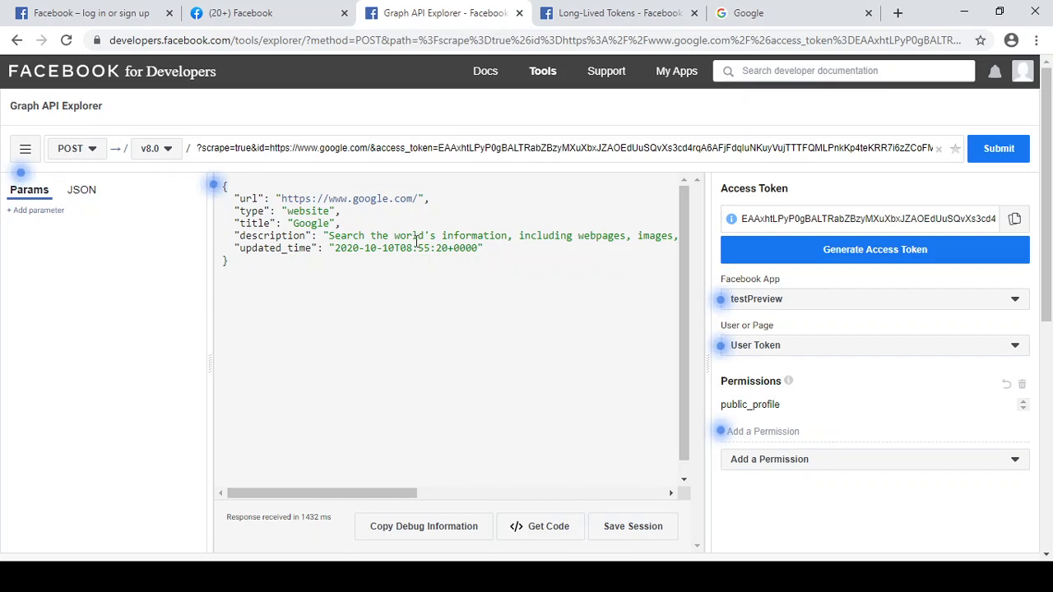
pyautogui.moveTo(379, 392)
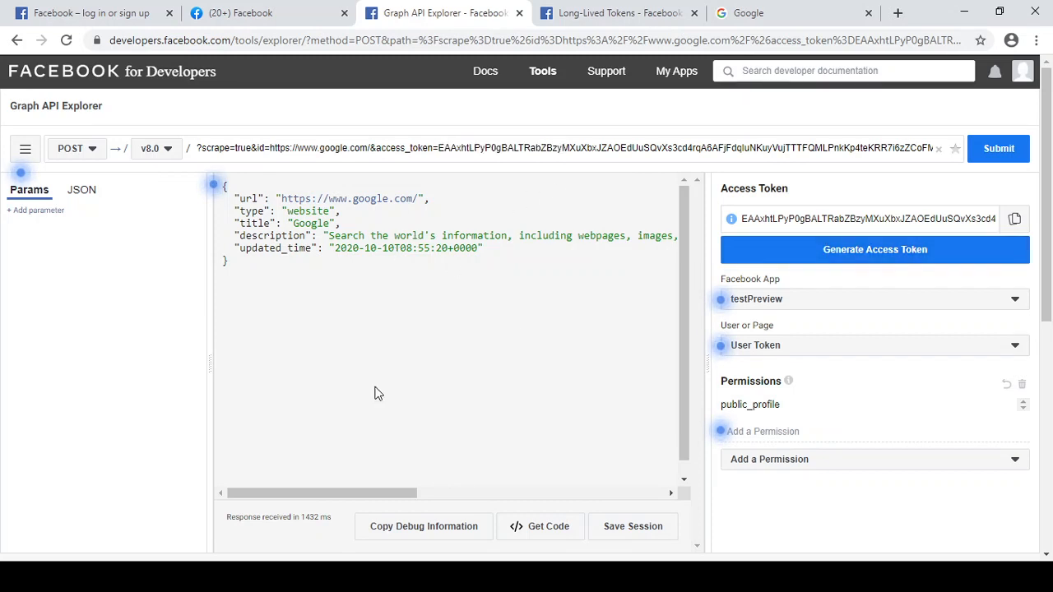
pyautogui.moveTo(369, 395)
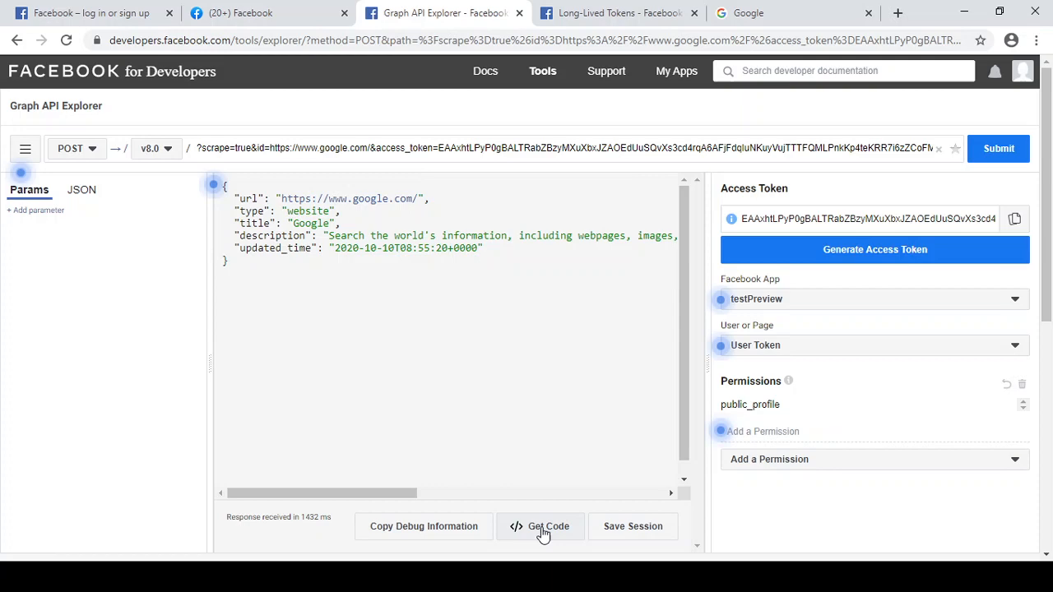
pyautogui.click(540, 527)
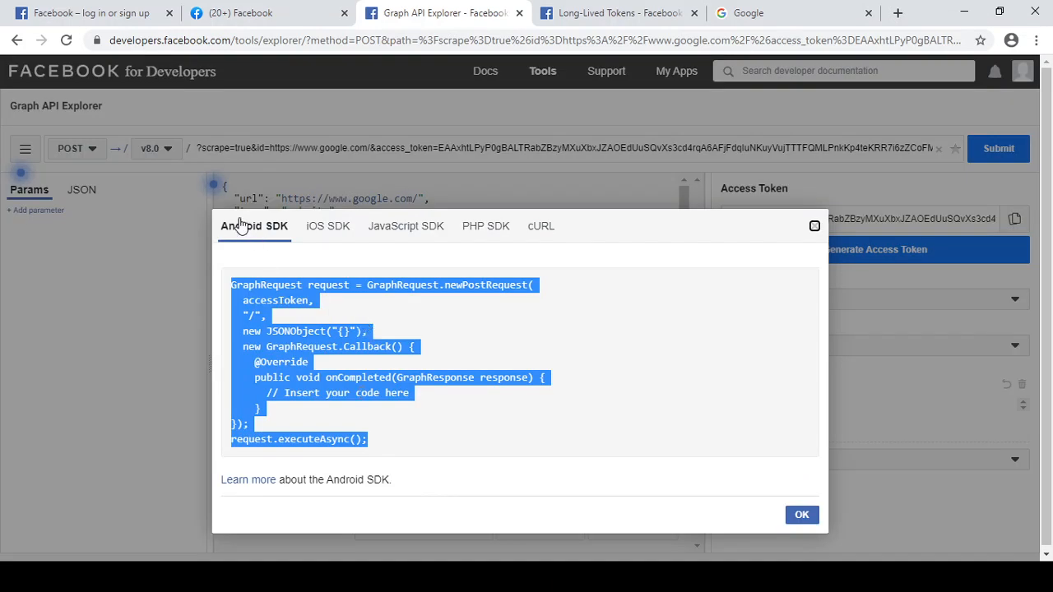
pyautogui.moveTo(485, 227)
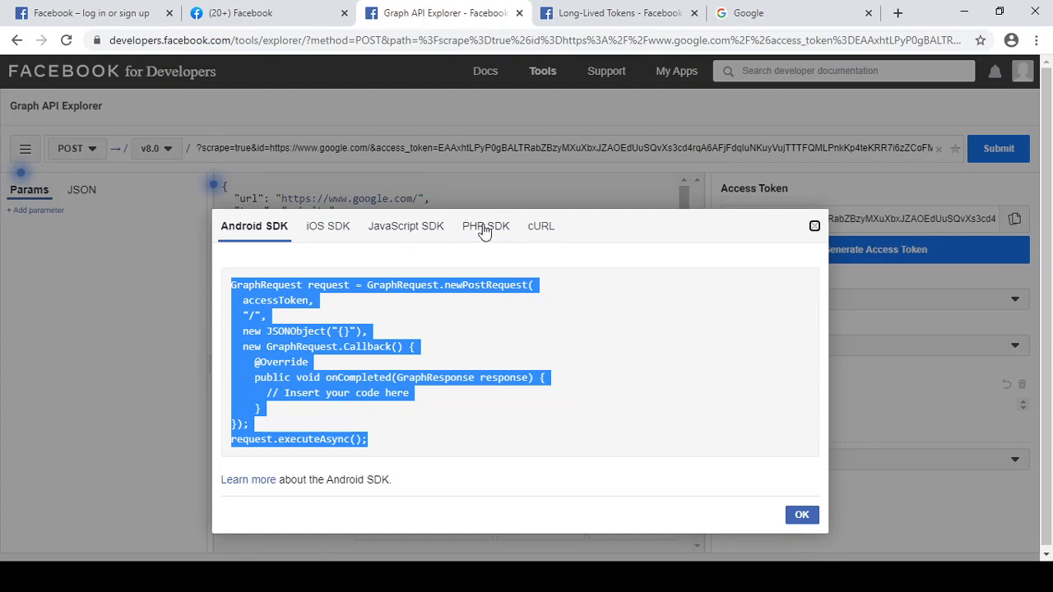
pyautogui.moveTo(310, 392)
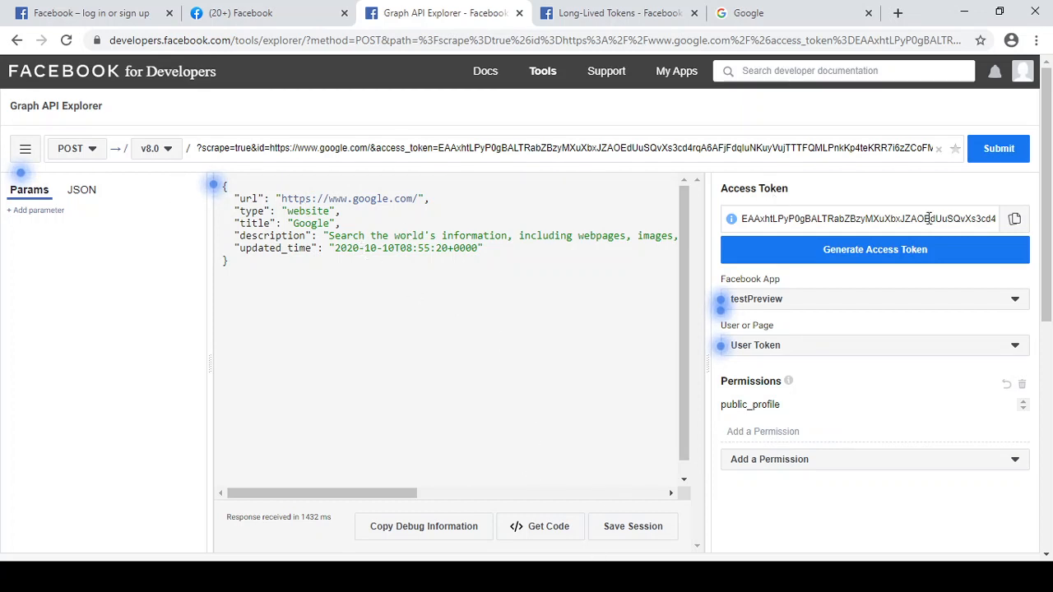
pyautogui.moveTo(535, 385)
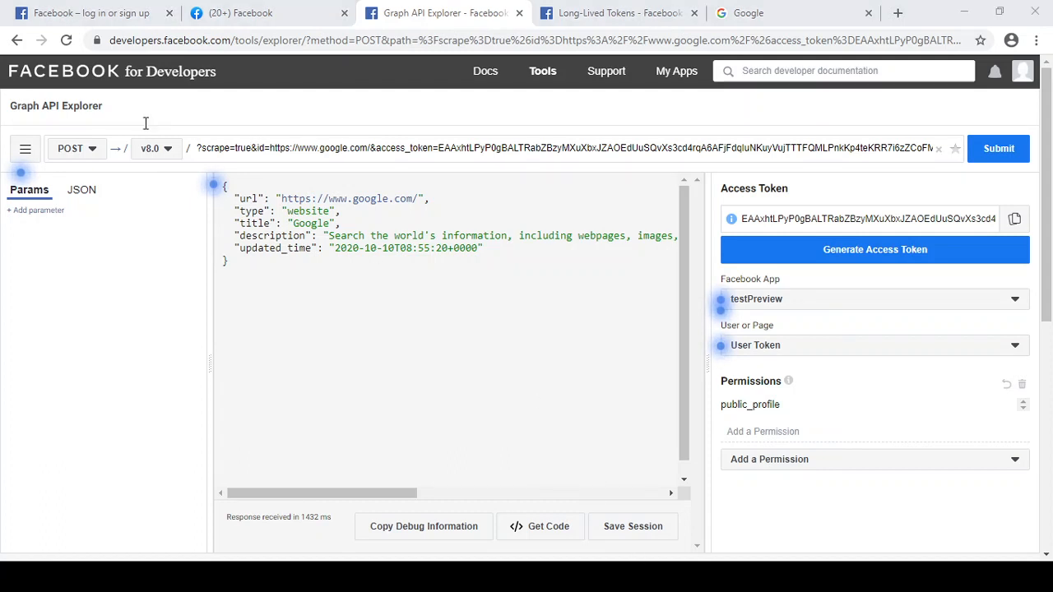
pyautogui.moveTo(335, 411)
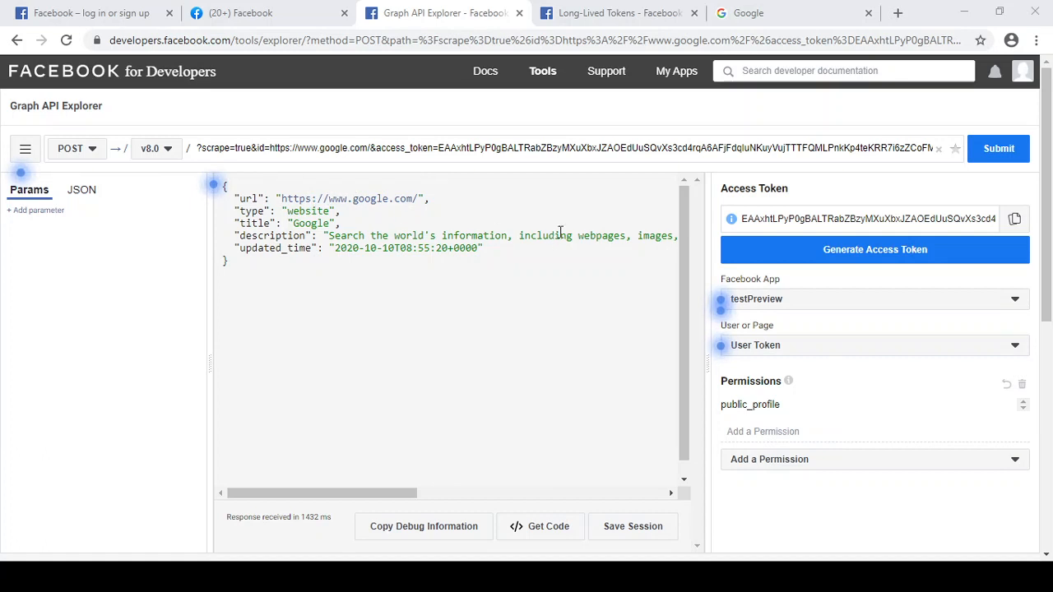
pyautogui.moveTo(623, 207)
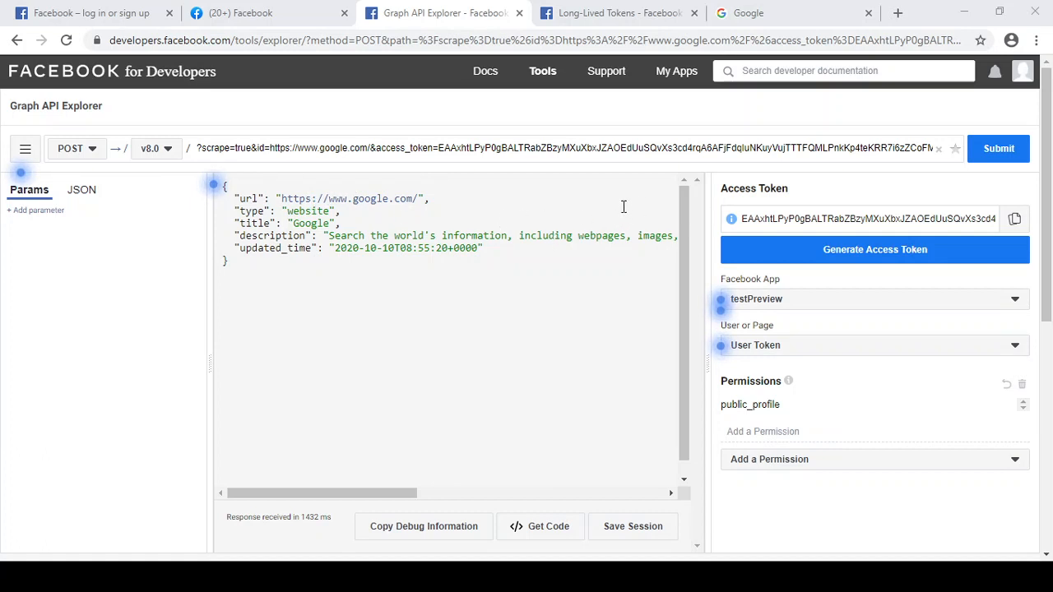
pyautogui.moveTo(652, 264)
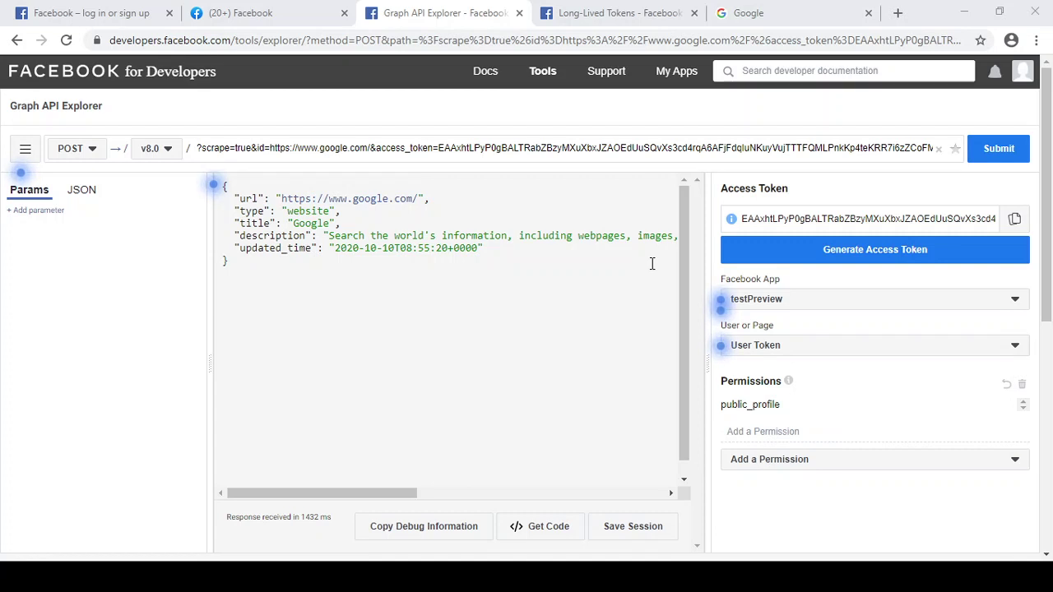
pyautogui.moveTo(484, 523)
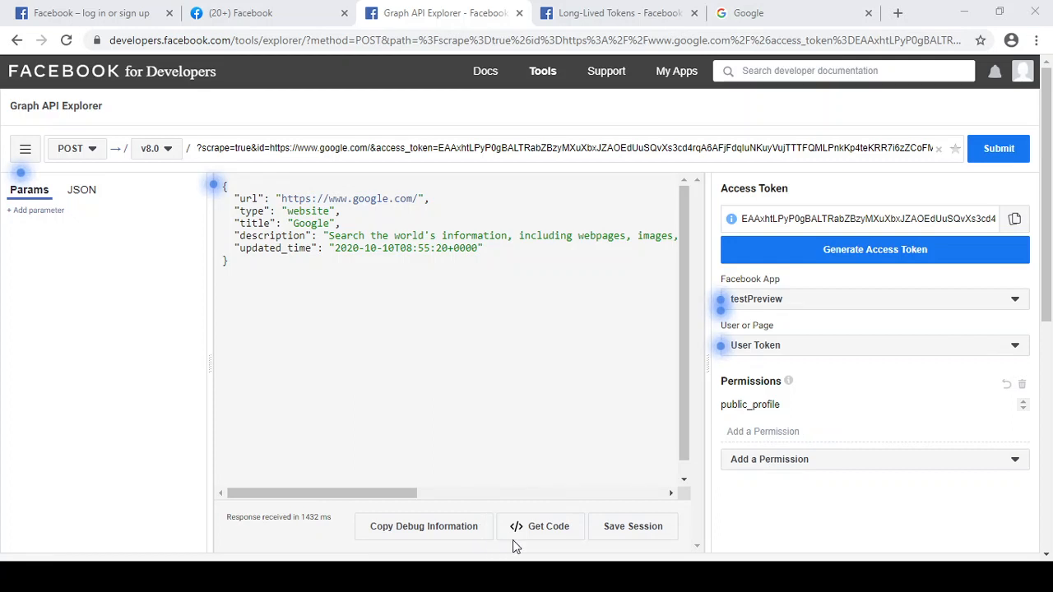
pyautogui.moveTo(553, 553)
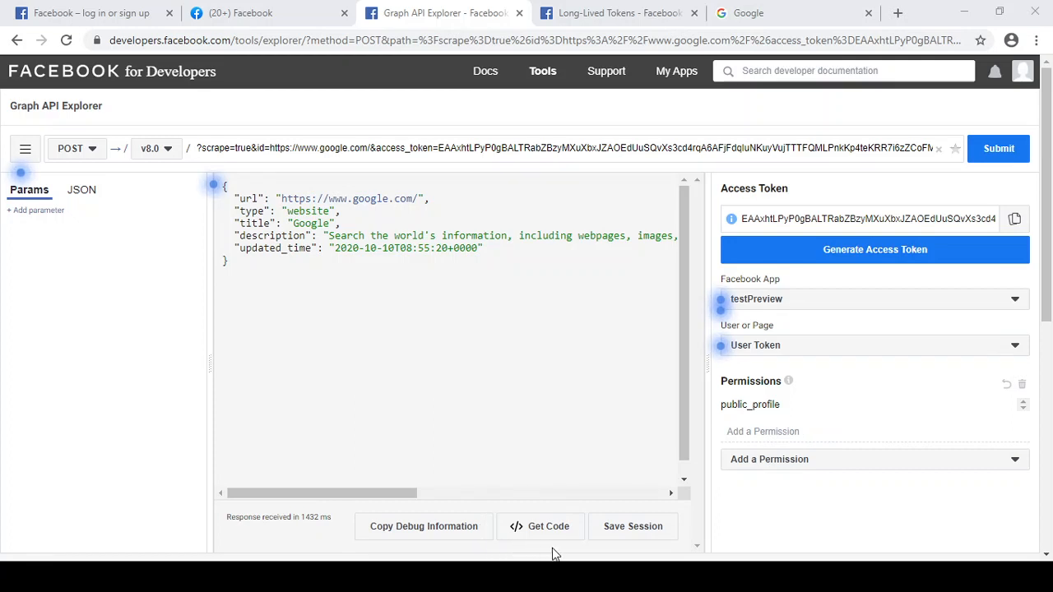
pyautogui.moveTo(566, 204)
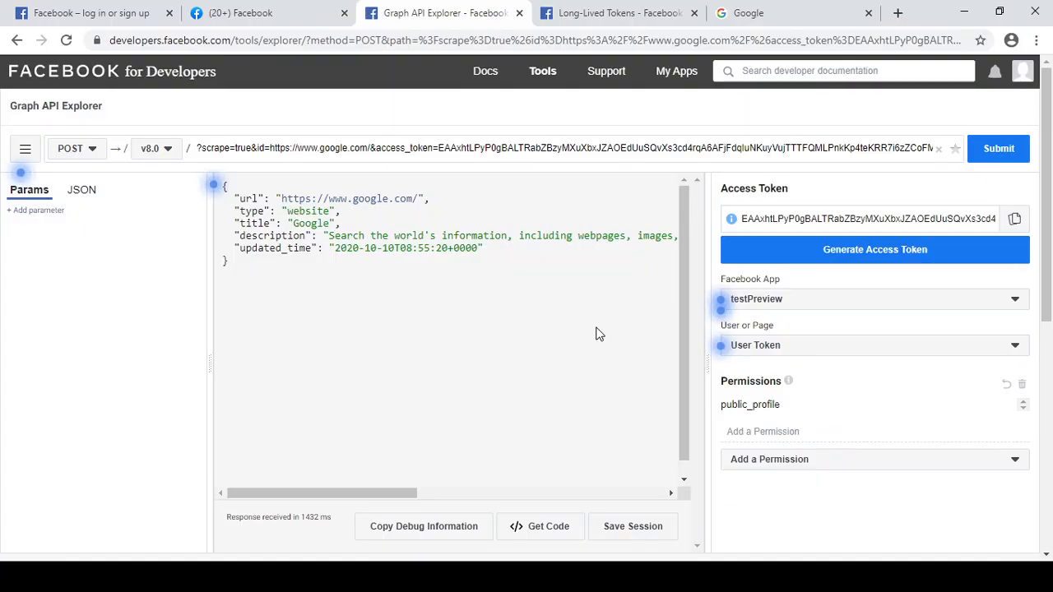
pyautogui.moveTo(519, 401)
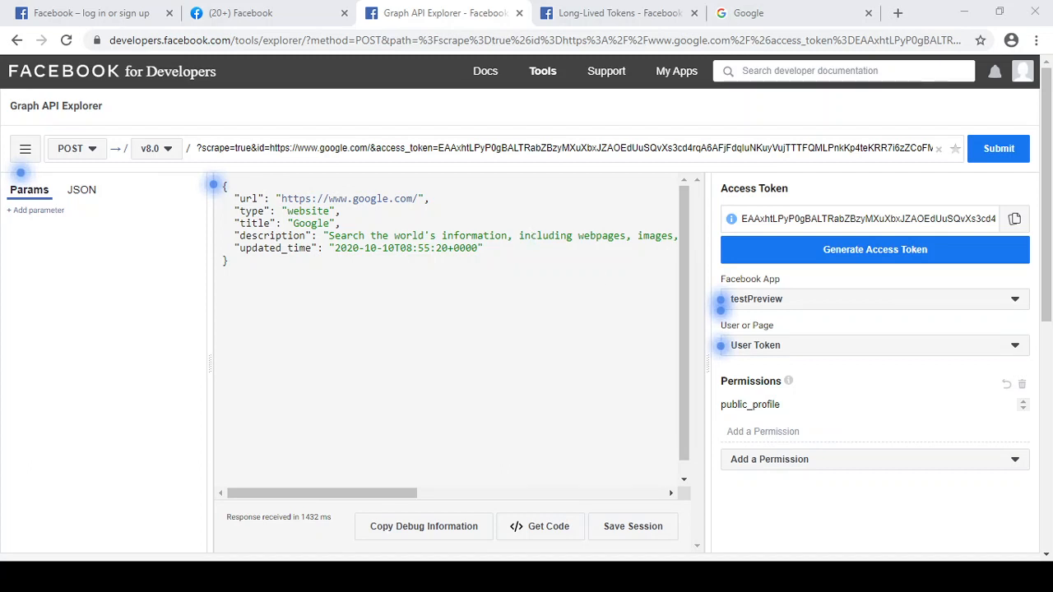
pyautogui.moveTo(393, 328)
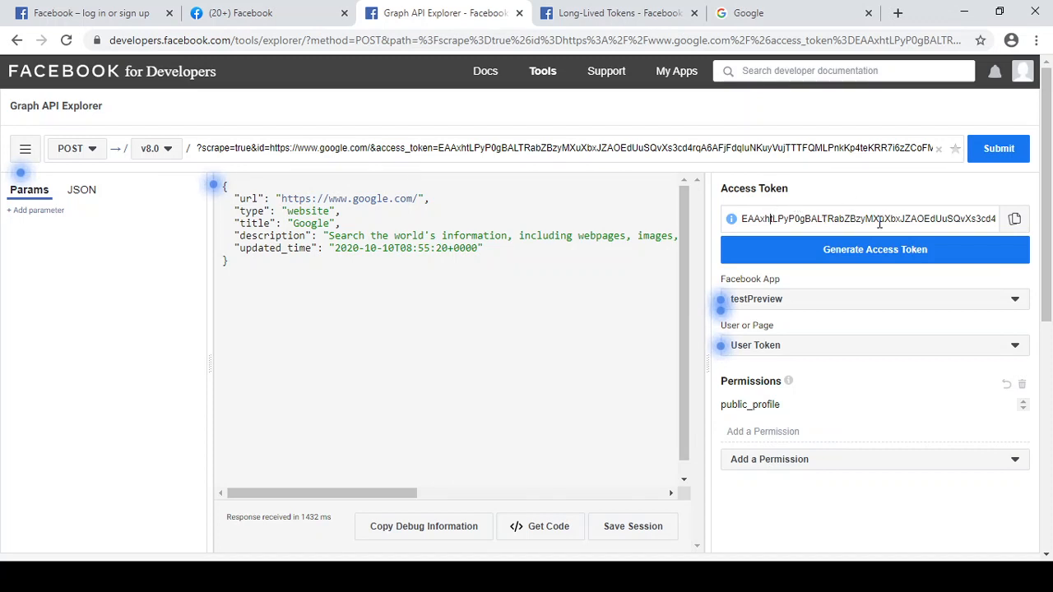
pyautogui.moveTo(382, 289)
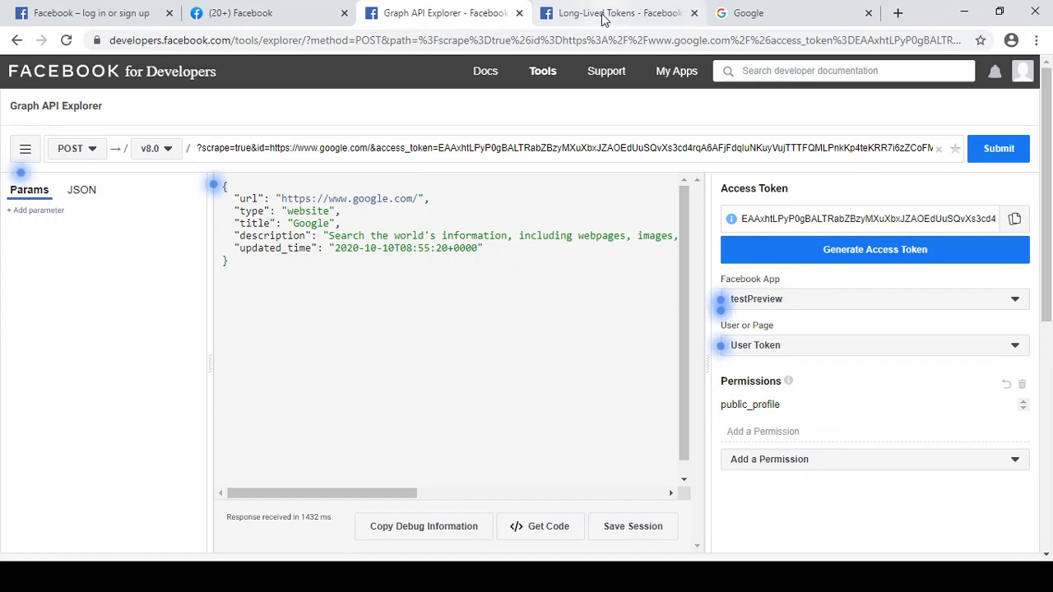
pyautogui.moveTo(838, 201)
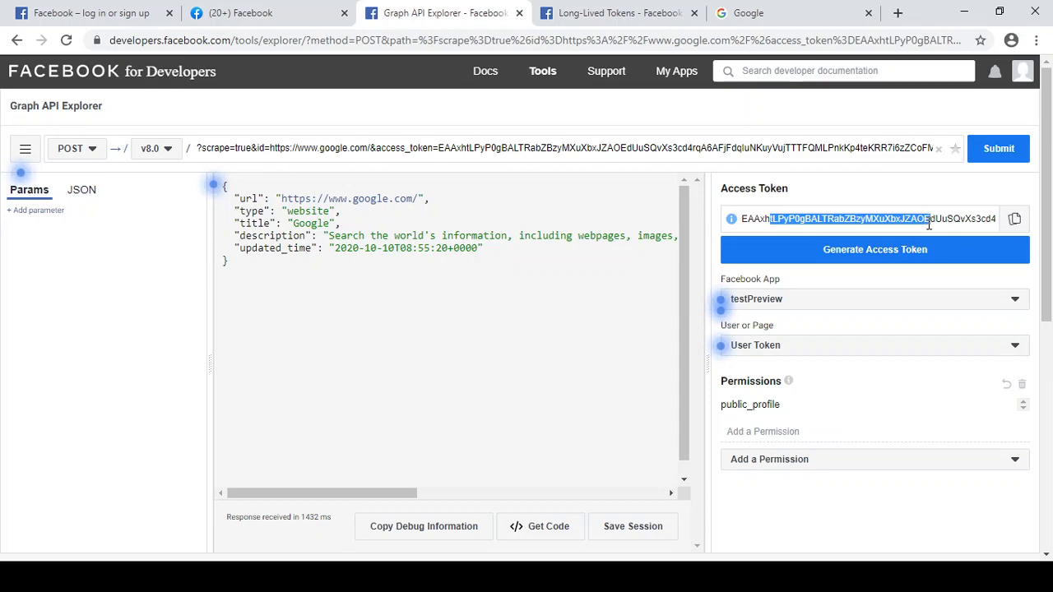
# Step: Copy the oauth/access_token exchange template from the Long-Lived Tokens docs into the explorer query
pyautogui.click(618, 13)
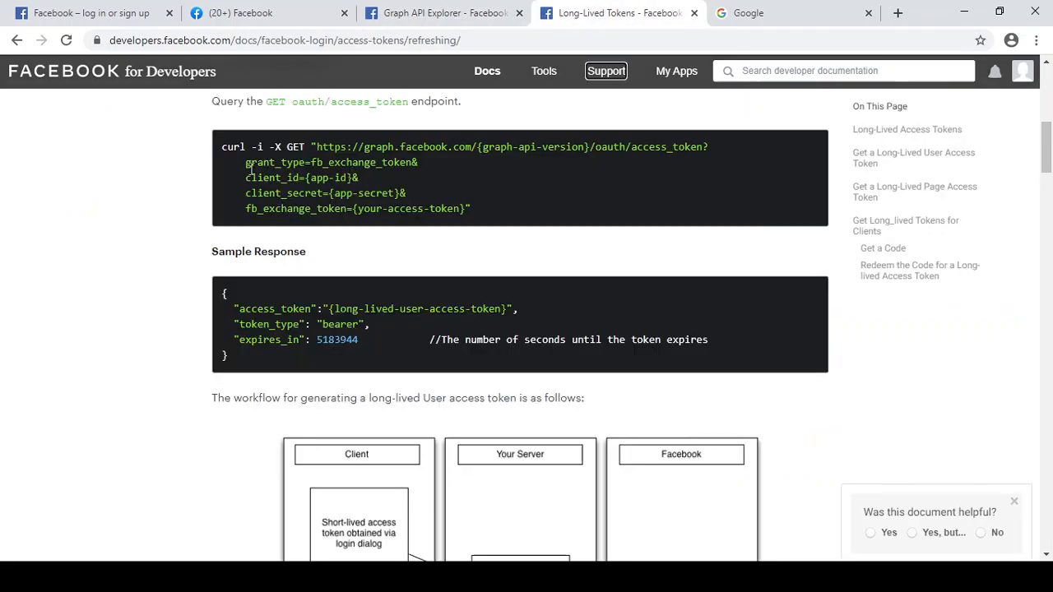
pyautogui.doubleClick(316, 178)
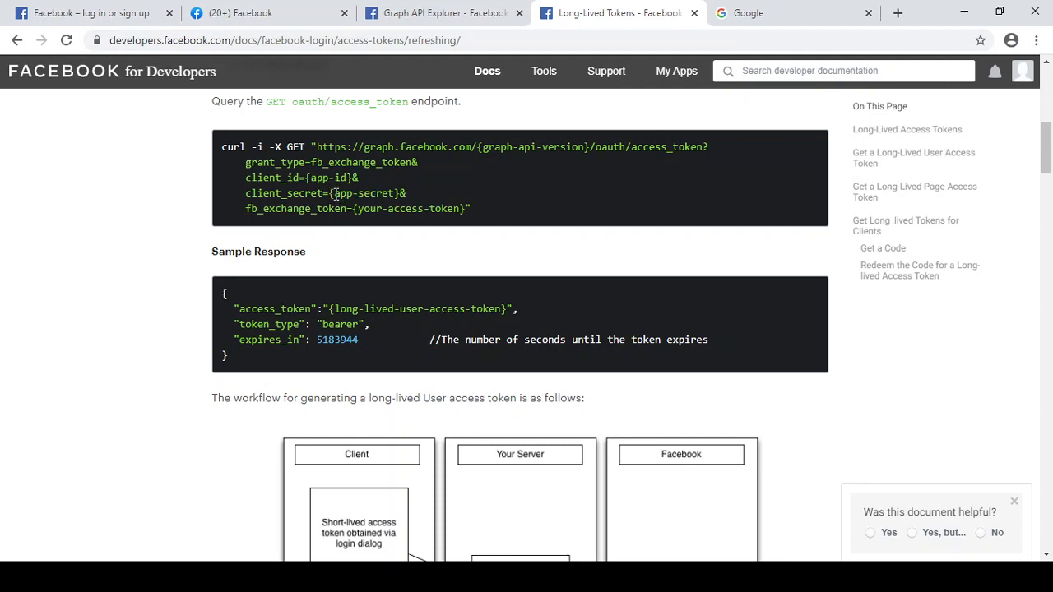
pyautogui.doubleClick(362, 192)
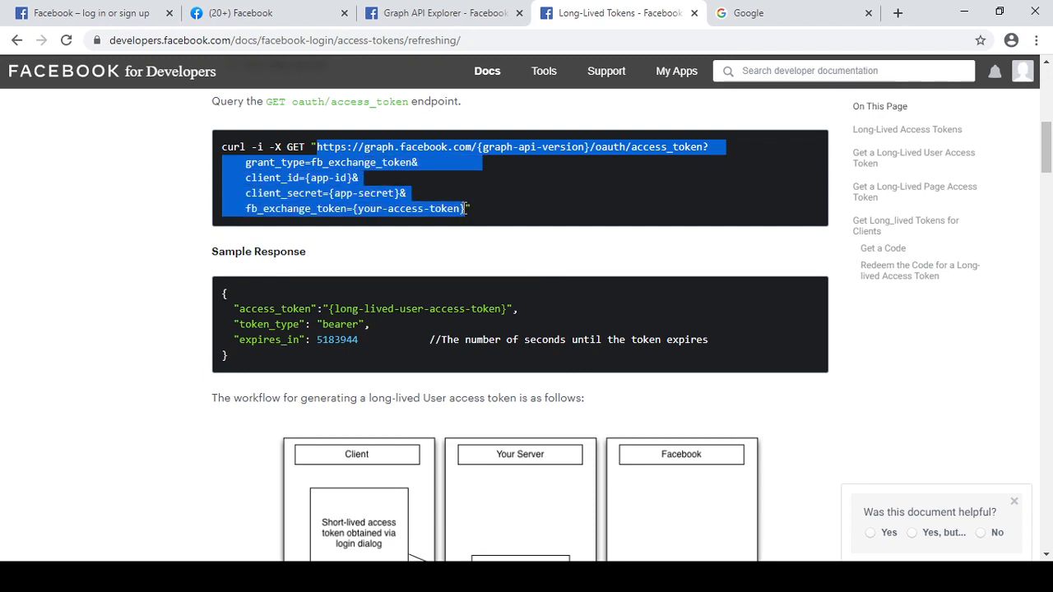
pyautogui.moveTo(504, 179)
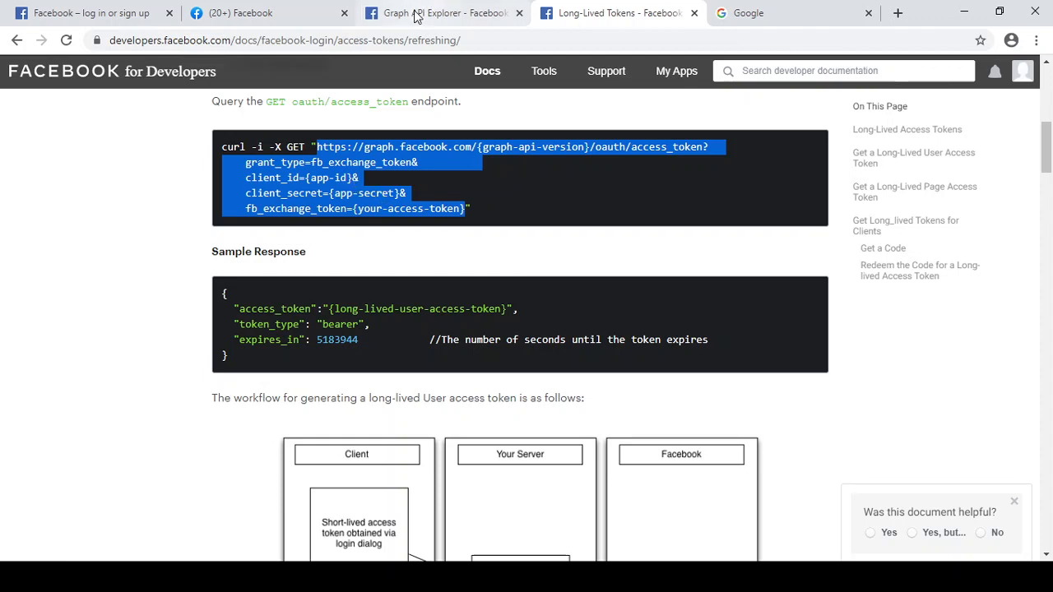
pyautogui.click(445, 13)
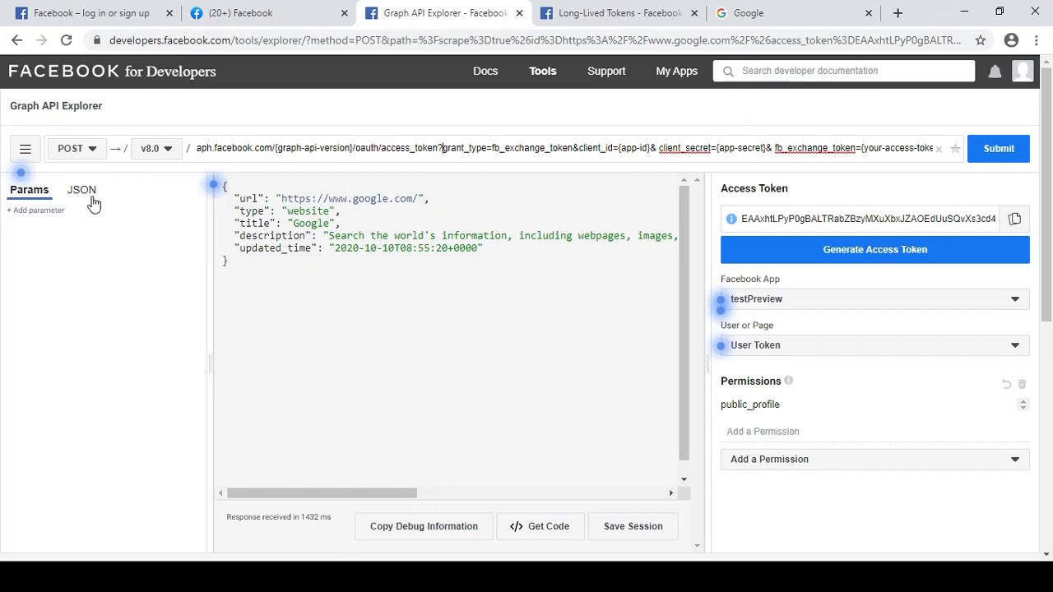
# Step: Change the request method from POST to GET and select the {your-access-token} placeholder
pyautogui.click(617, 13)
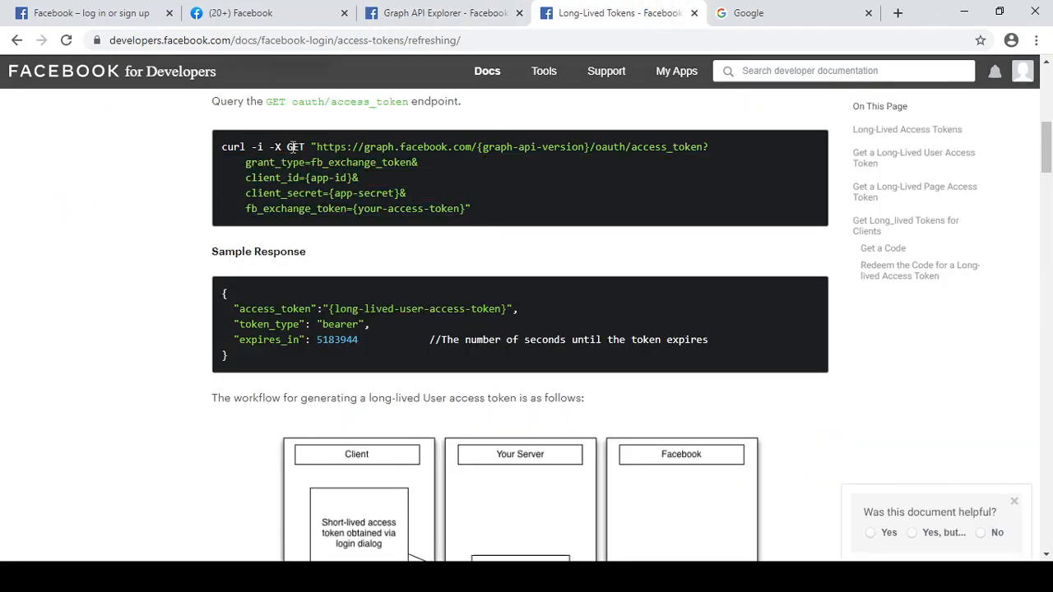
pyautogui.click(444, 13)
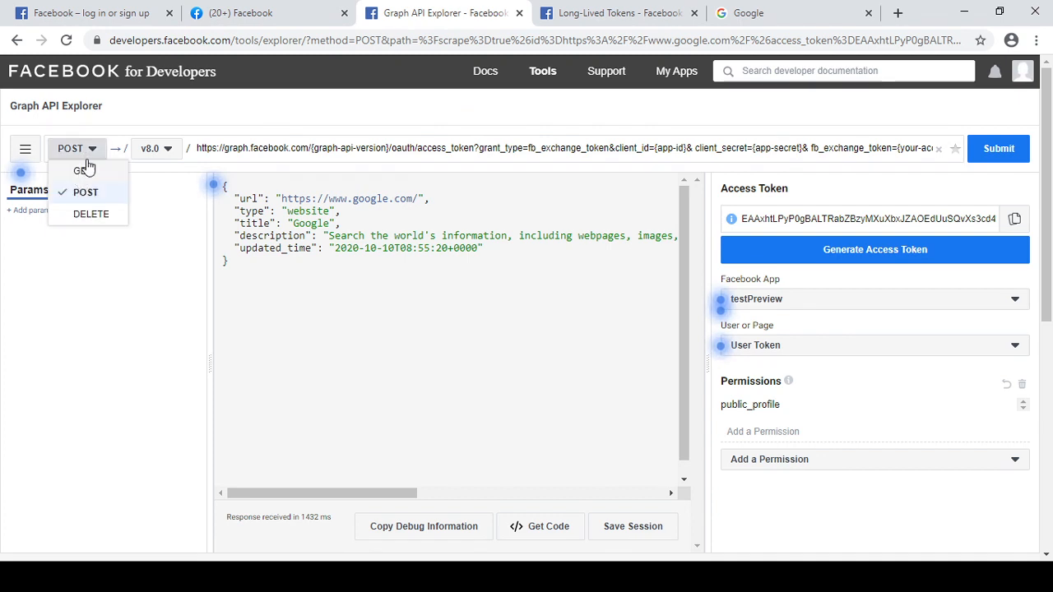
pyautogui.click(81, 169)
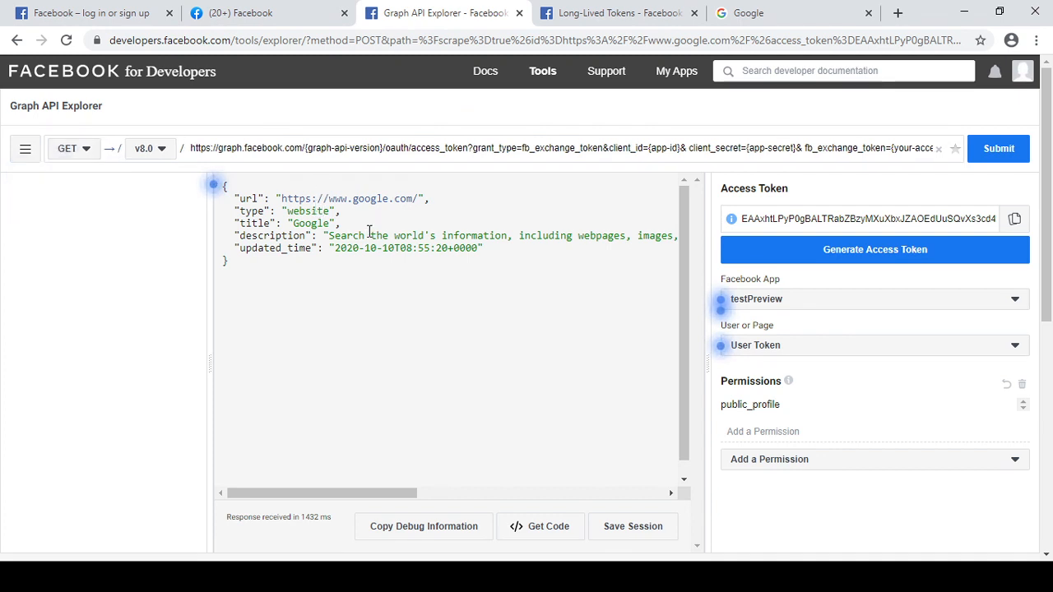
pyautogui.moveTo(395, 158)
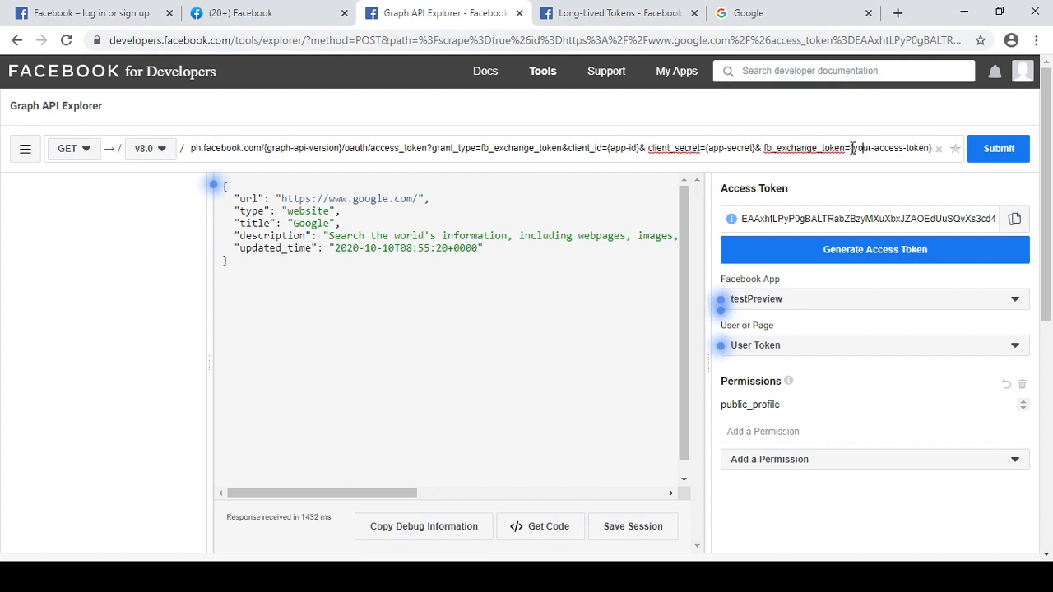
pyautogui.doubleClick(892, 148)
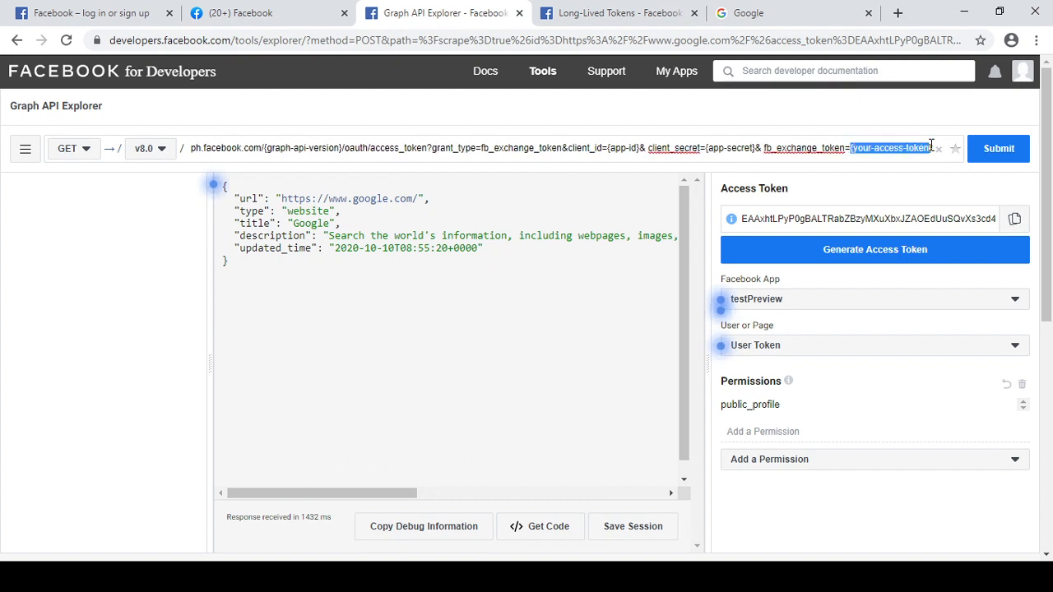
pyautogui.moveTo(936, 231)
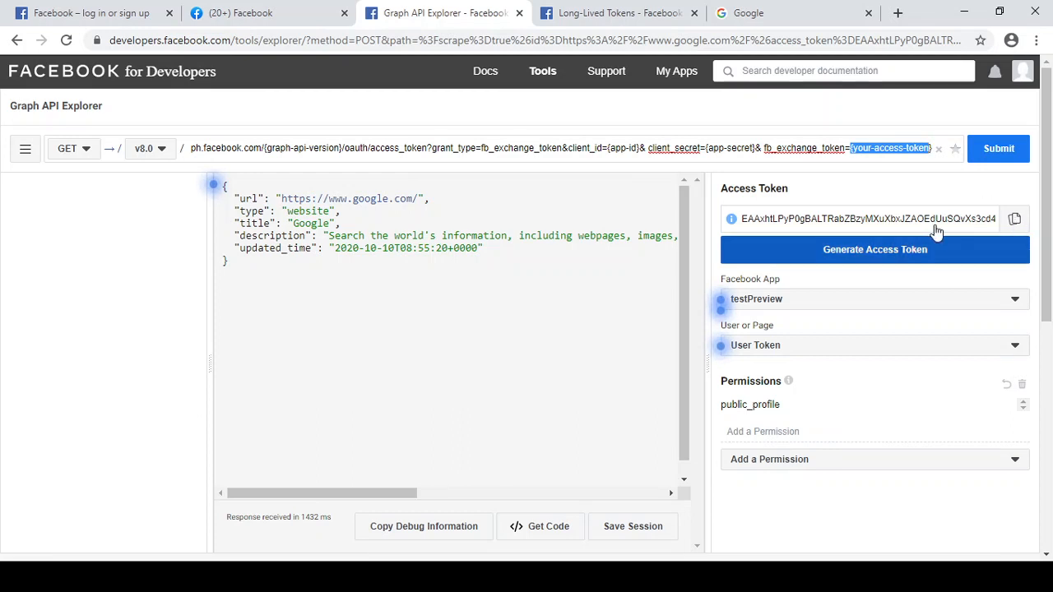
pyautogui.moveTo(876, 164)
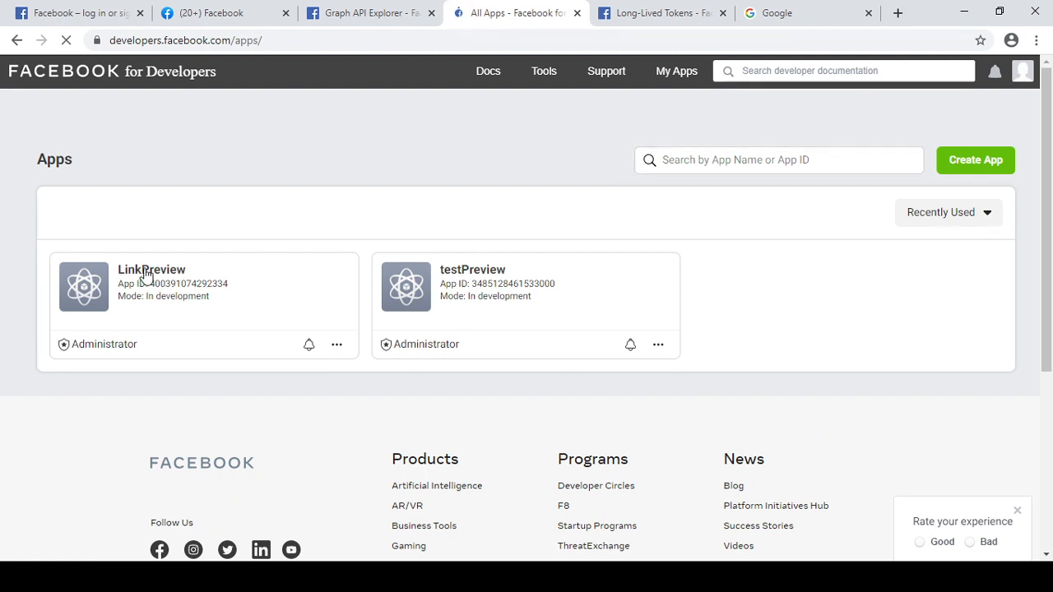
# Step: Open the LinkPreview app card, check the app-id and app-secret placeholders, and return to its dashboard
pyautogui.click(151, 270)
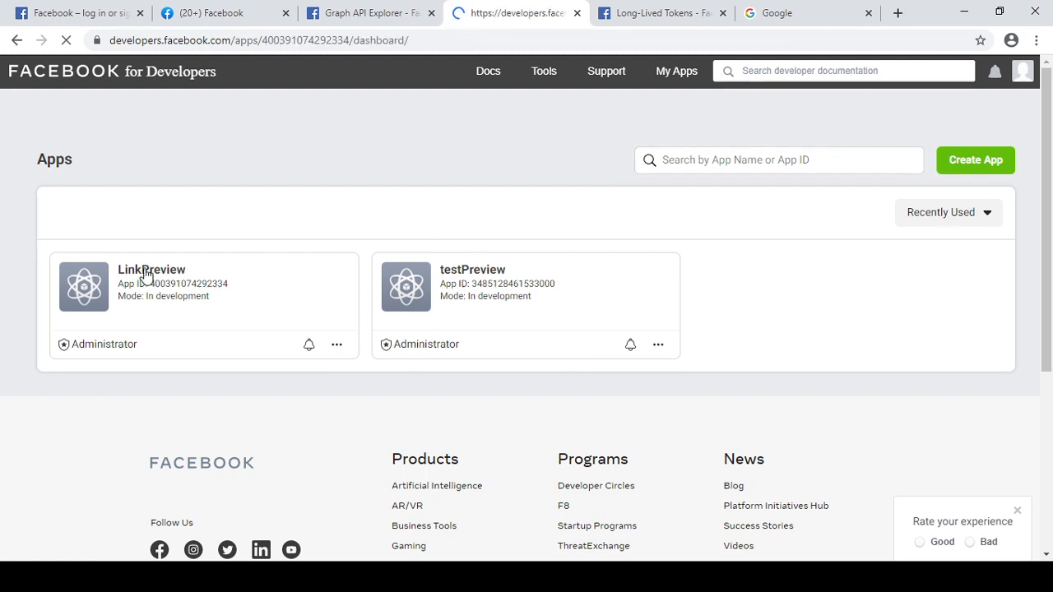
pyautogui.click(151, 270)
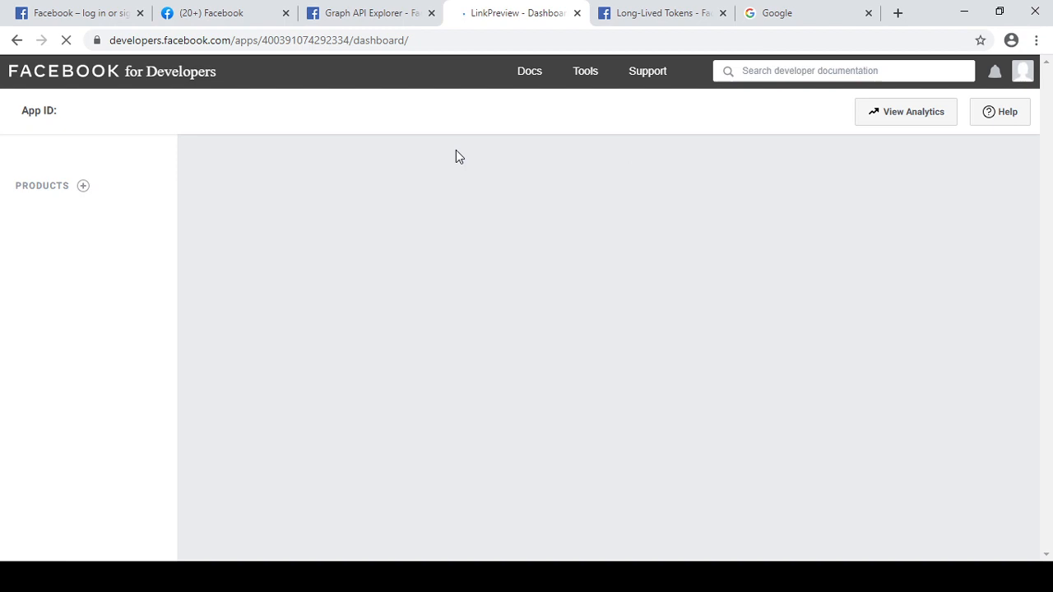
pyautogui.moveTo(351, 260)
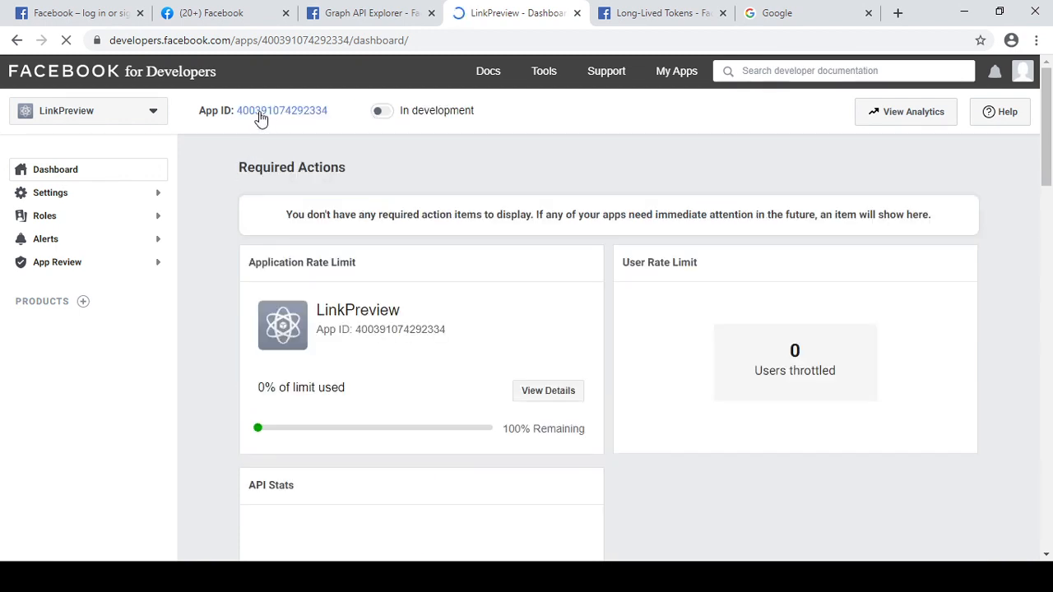
pyautogui.click(365, 13)
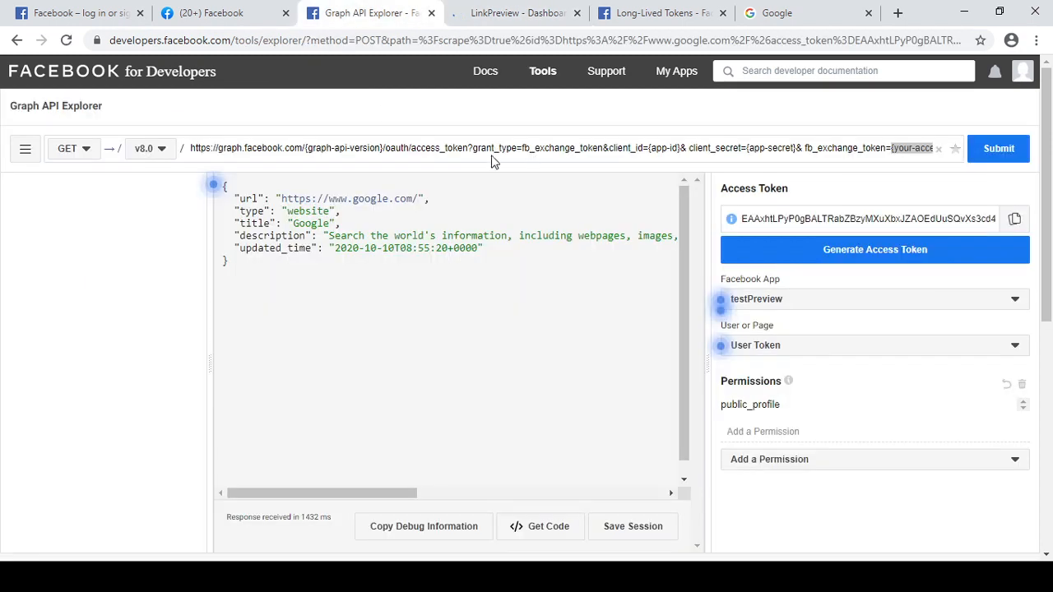
pyautogui.doubleClick(912, 148)
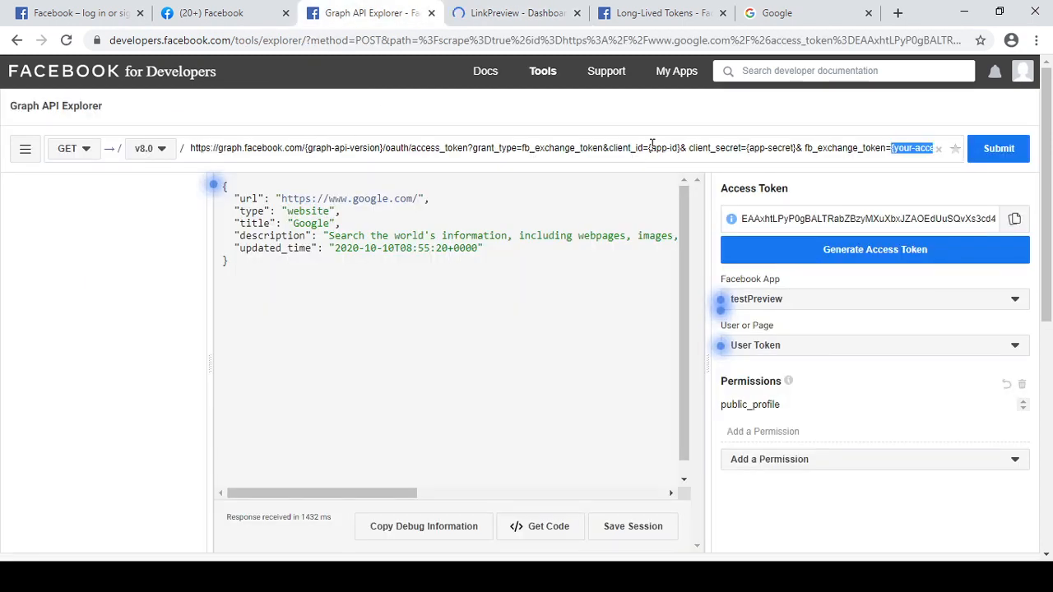
pyautogui.click(663, 148)
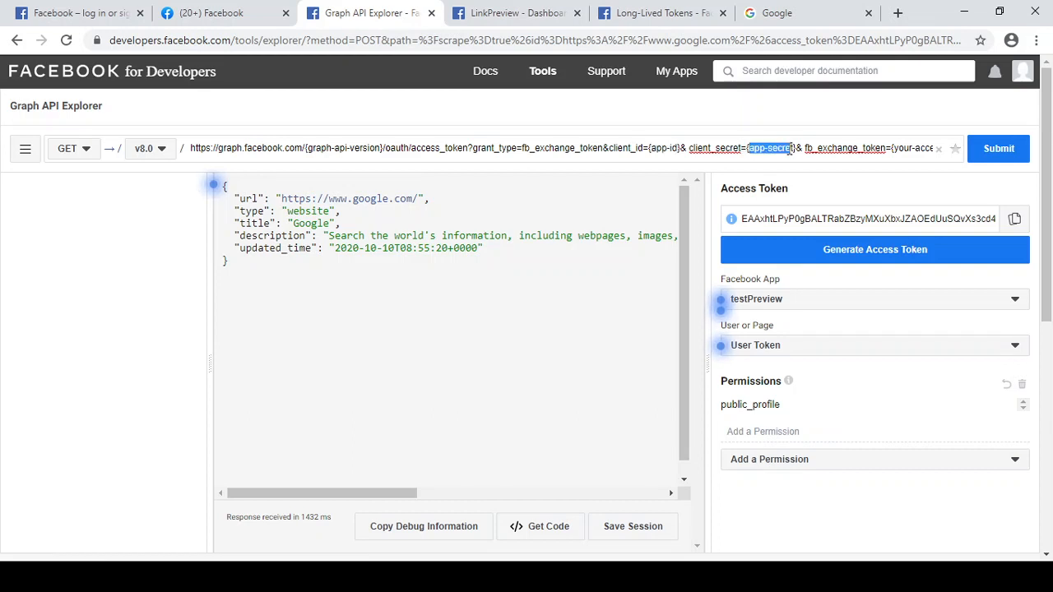
pyautogui.click(513, 13)
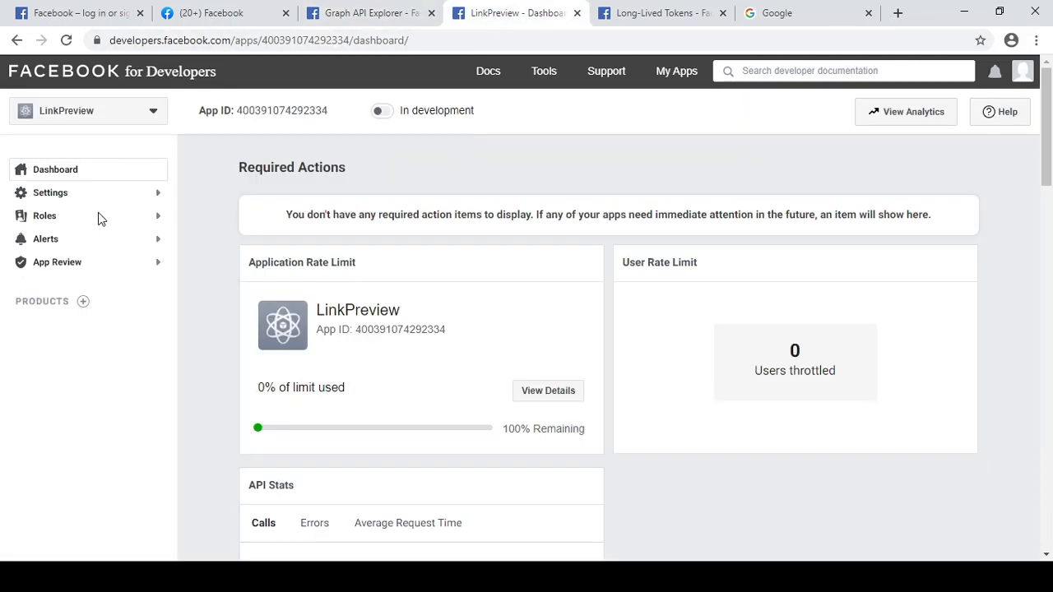
# Step: View Settings > Basic with App ID and masked App Secret, cancelling the password prompt, then back to the explorer
pyautogui.click(50, 192)
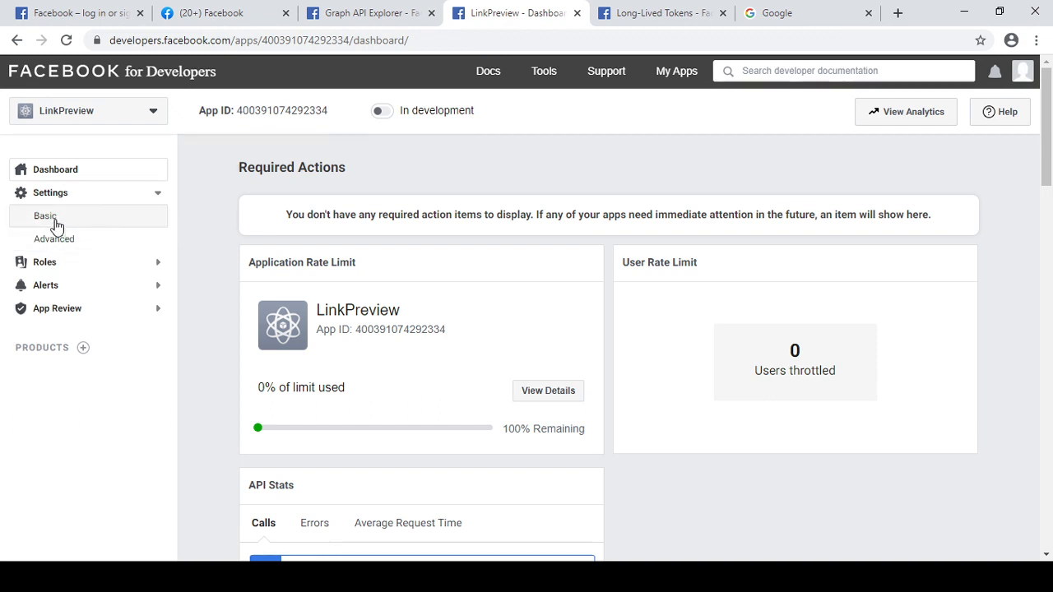
pyautogui.click(44, 216)
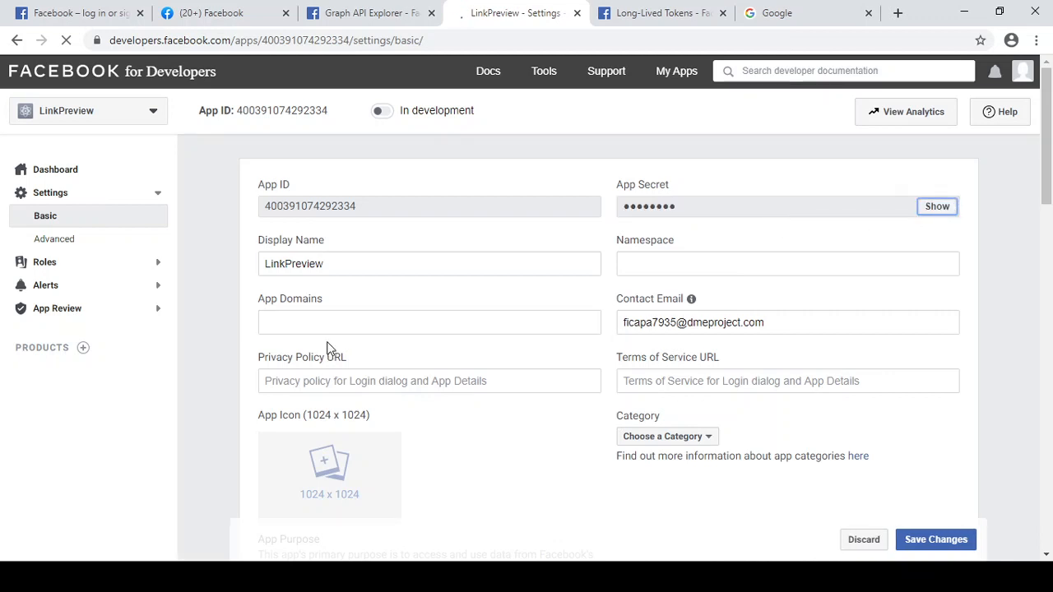
pyautogui.click(938, 206)
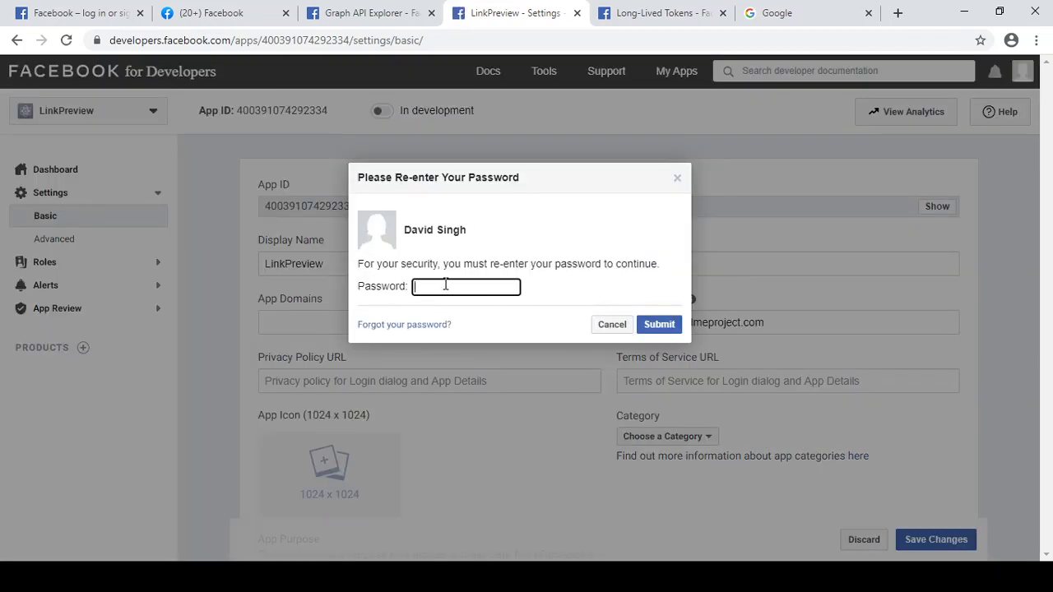
pyautogui.click(658, 324)
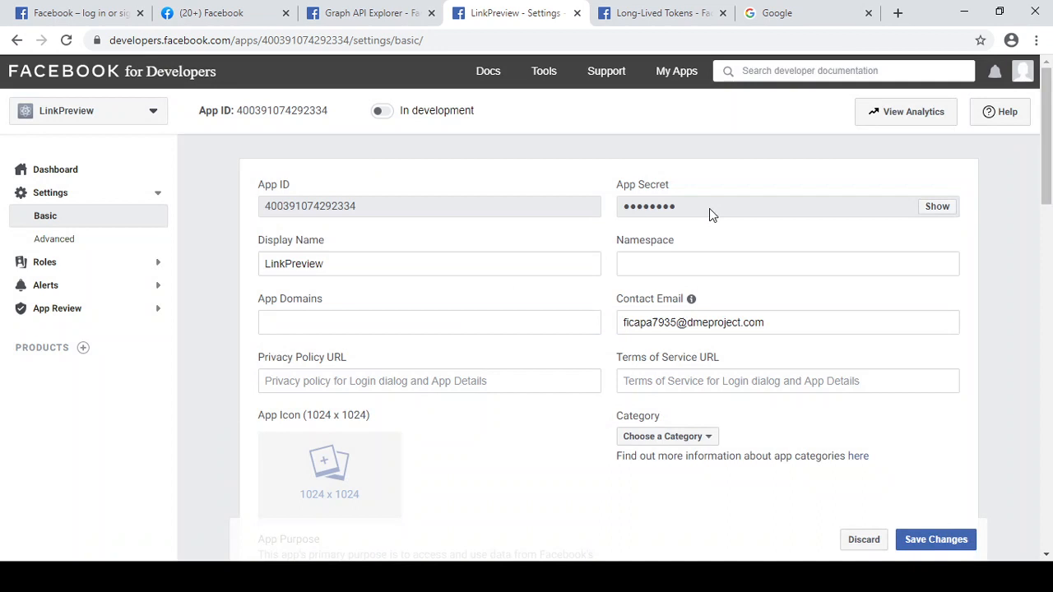
pyautogui.moveTo(719, 229)
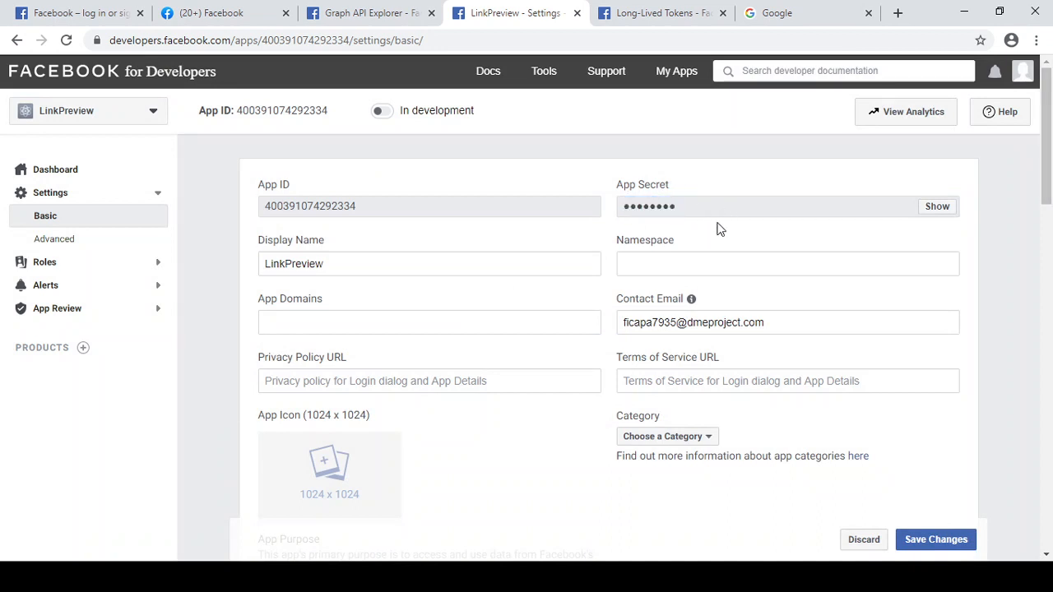
pyautogui.click(369, 13)
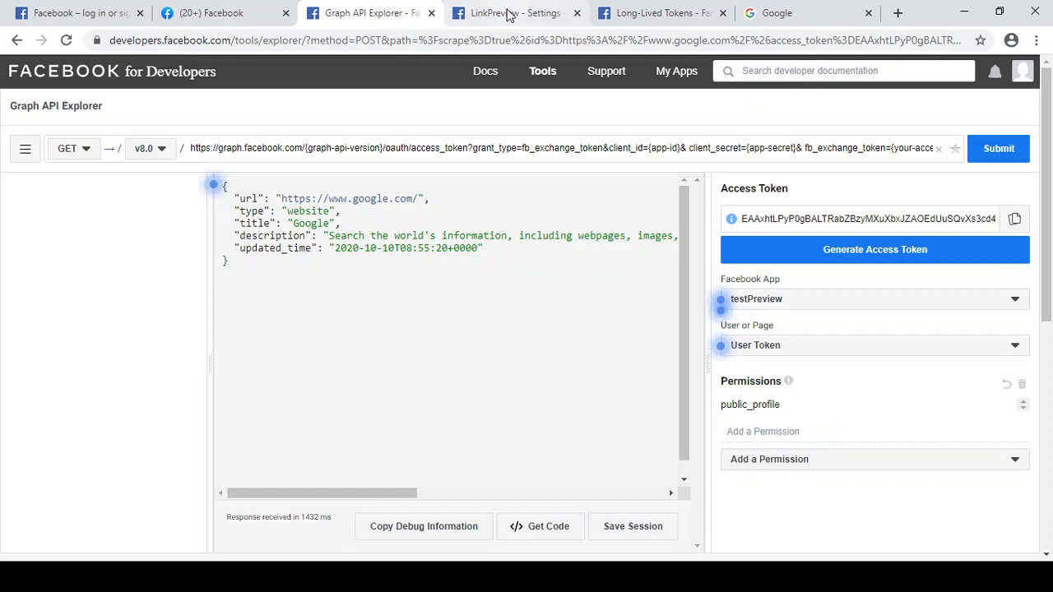
# Step: After checking the Long-Lived Tokens docs, open LinkPreview's Settings > Advanced and scroll its options
pyautogui.click(658, 14)
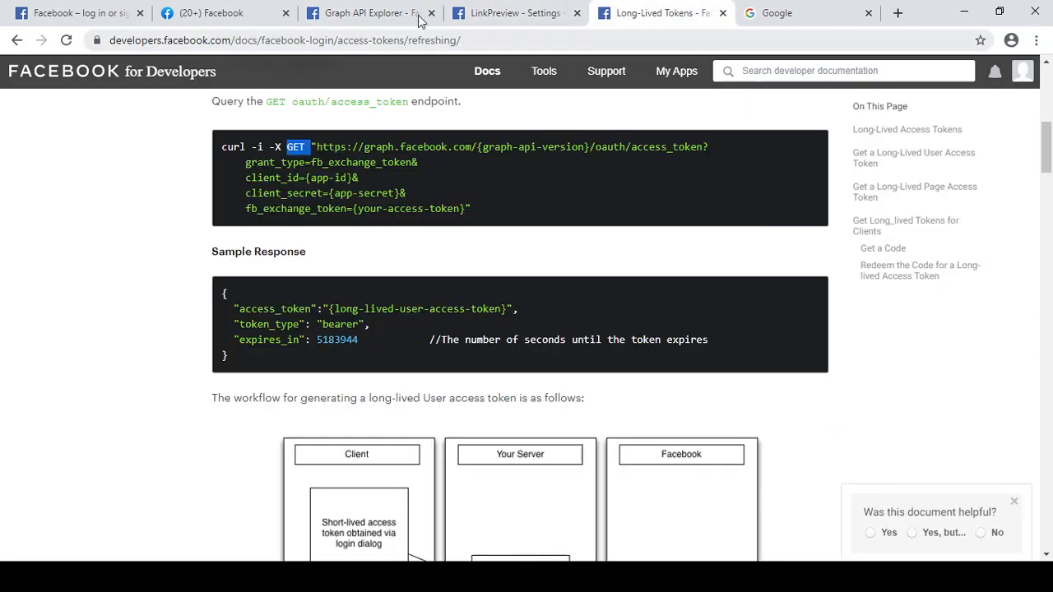
pyautogui.click(515, 13)
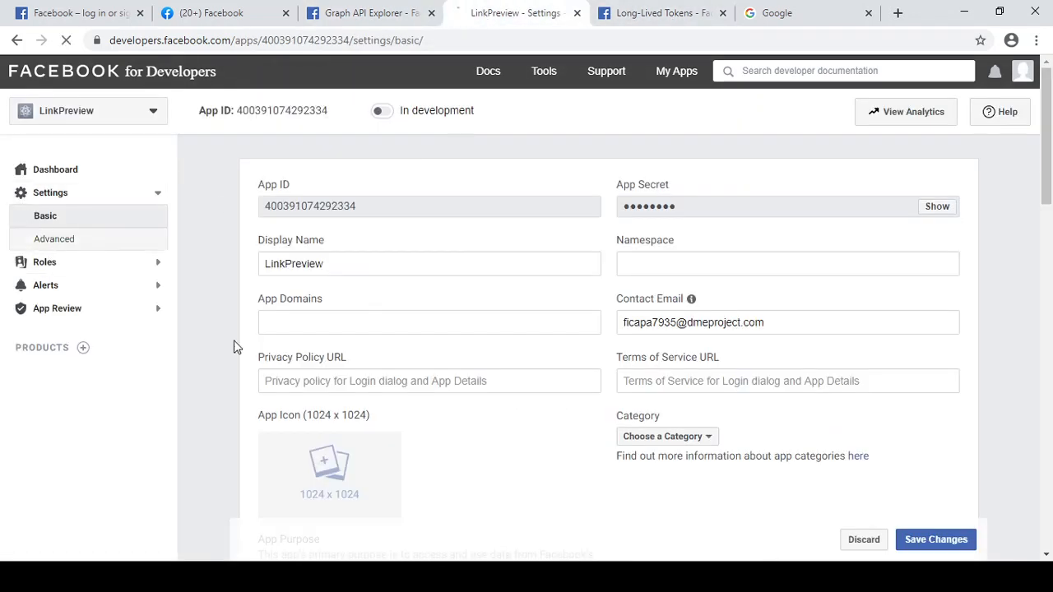
pyautogui.click(52, 238)
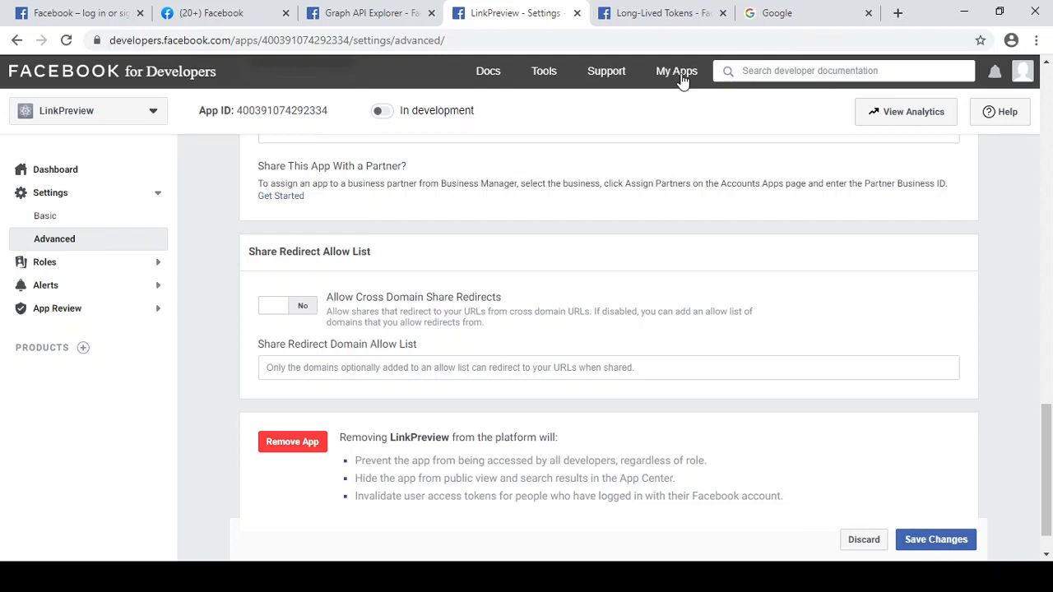
pyautogui.scroll(3)
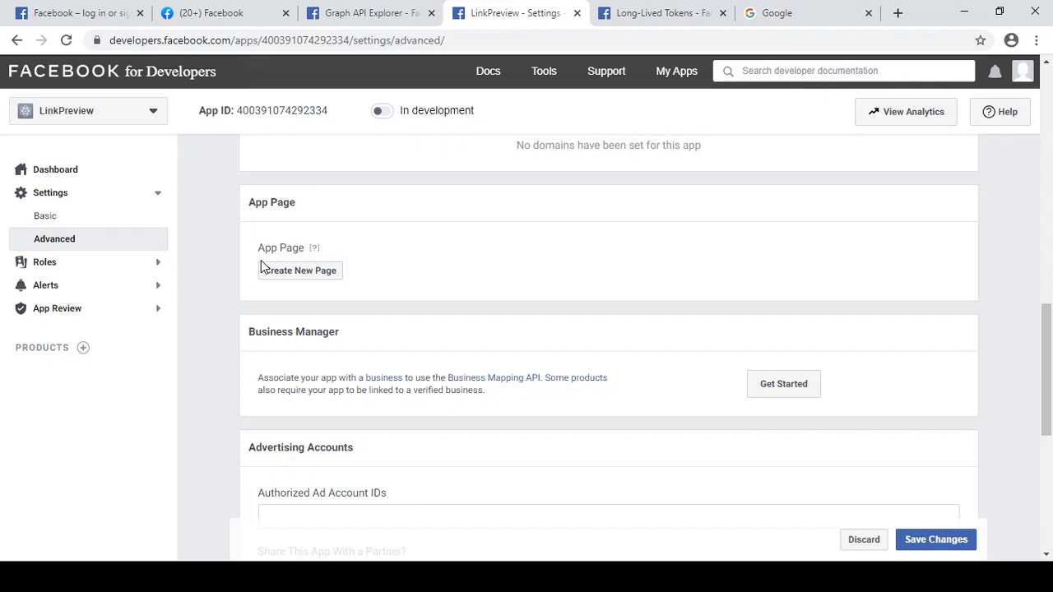
pyautogui.moveTo(503, 457)
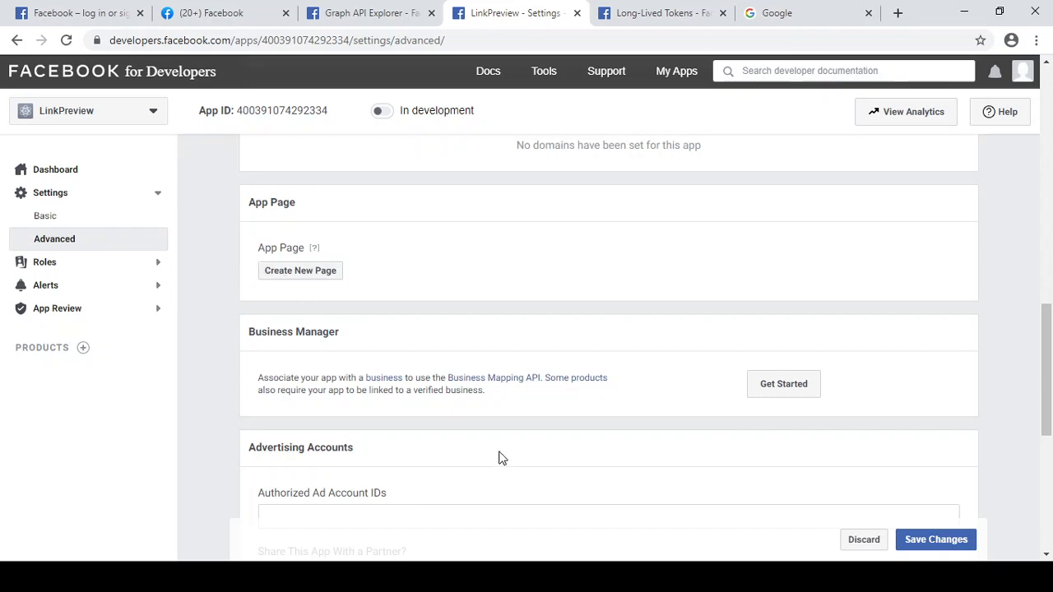